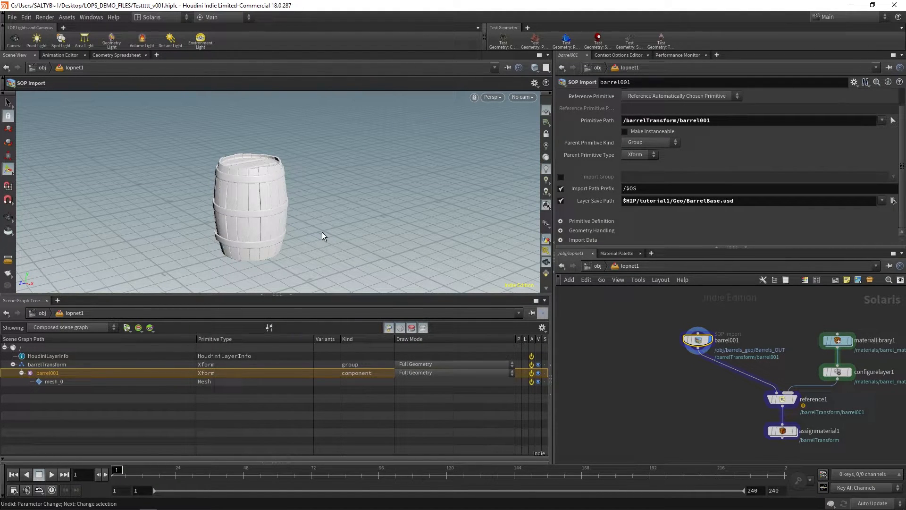
mouse_move(385, 248)
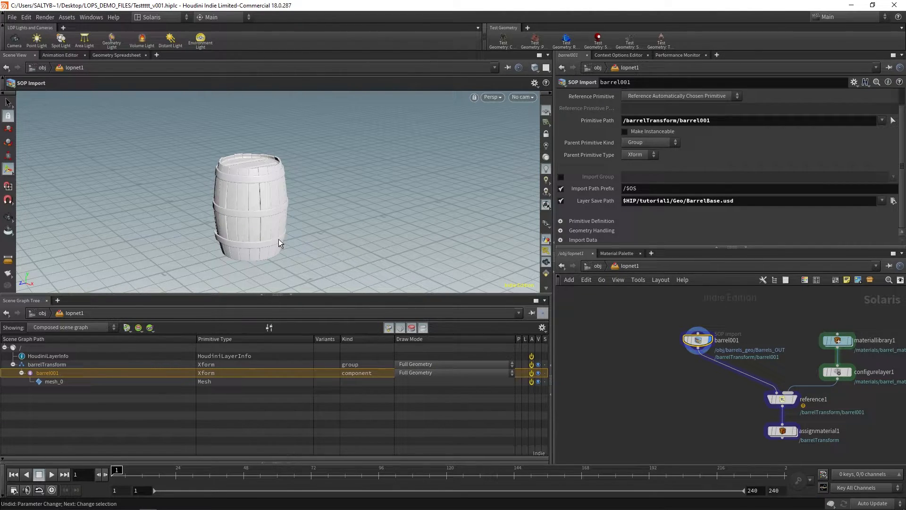
mouse_move(336, 340)
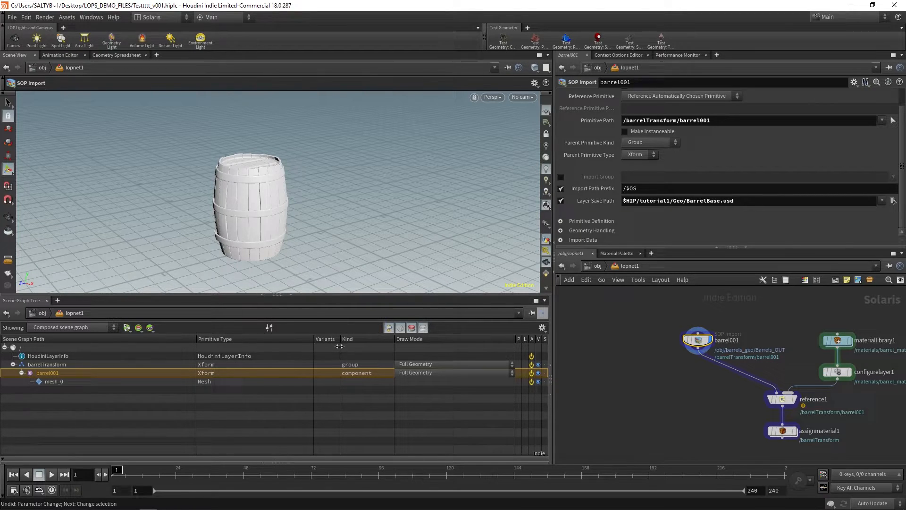
mouse_move(370, 336)
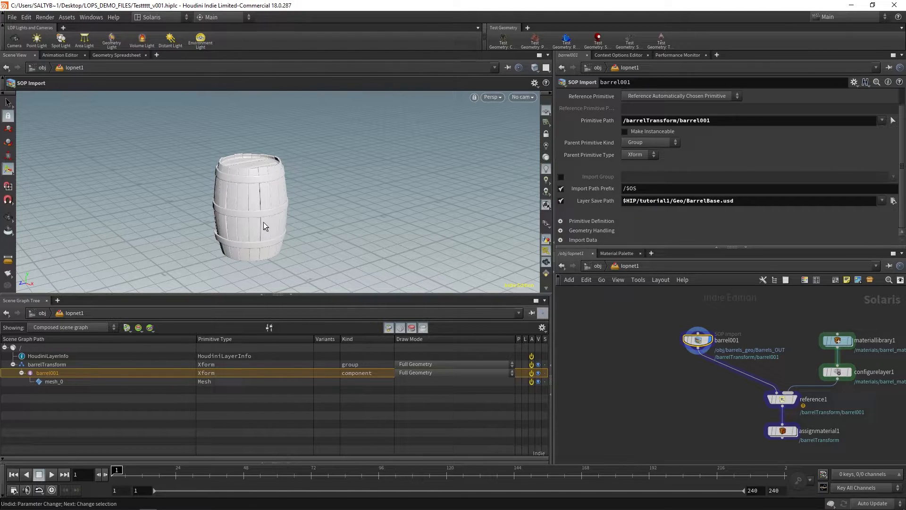
mouse_move(308, 259)
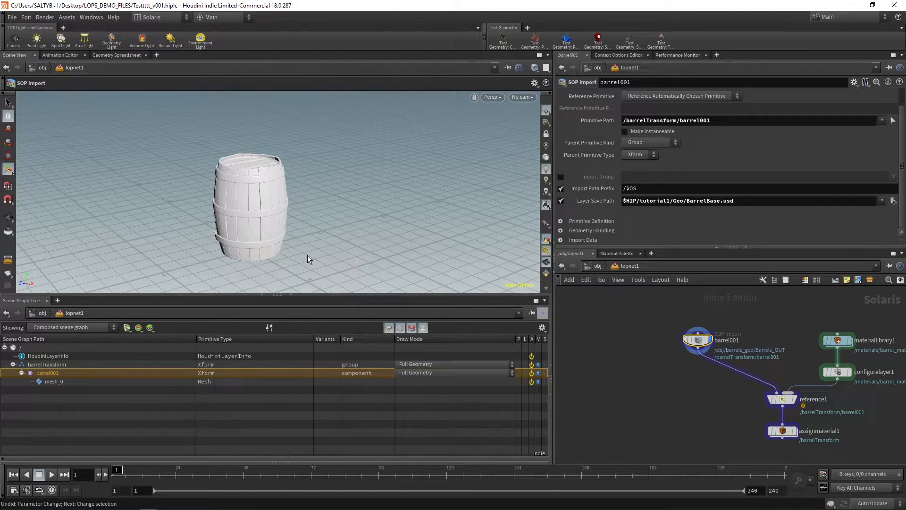
mouse_move(602, 334)
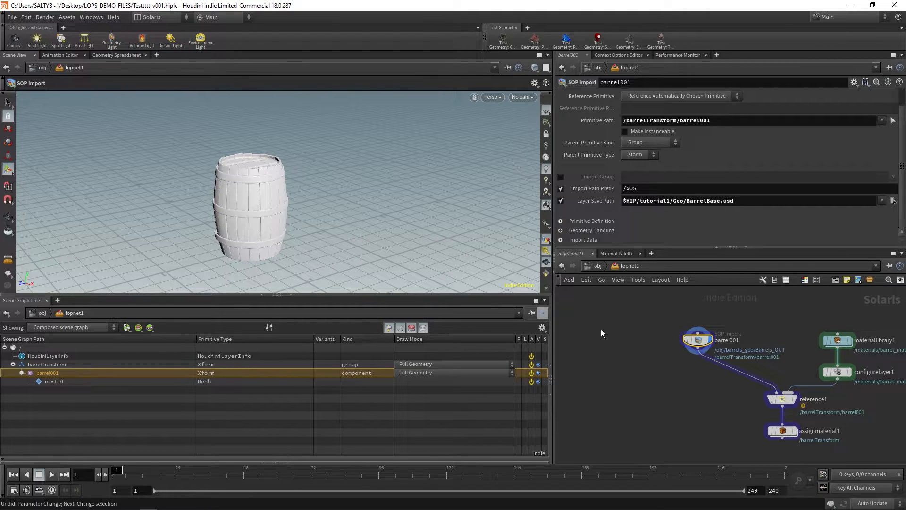
mouse_move(673, 365)
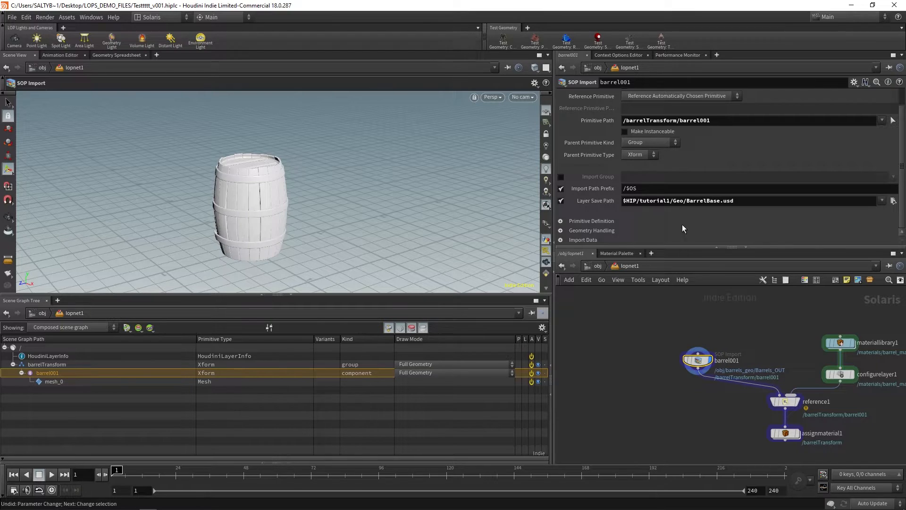
Set the SOP Import Primitive Path to /Barrel/BarrelGeo/BarrelBody and check the Barrel and BarrelGeo prims
click(717, 120)
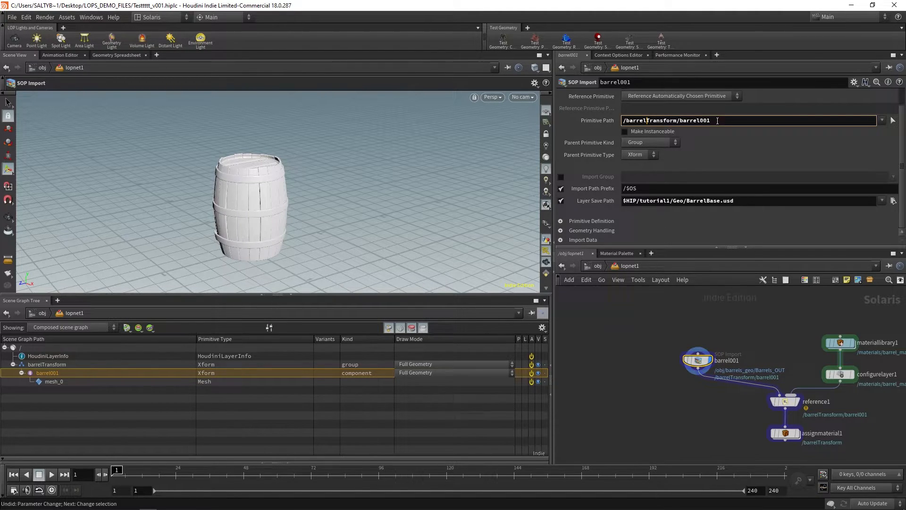
double_click(665, 120)
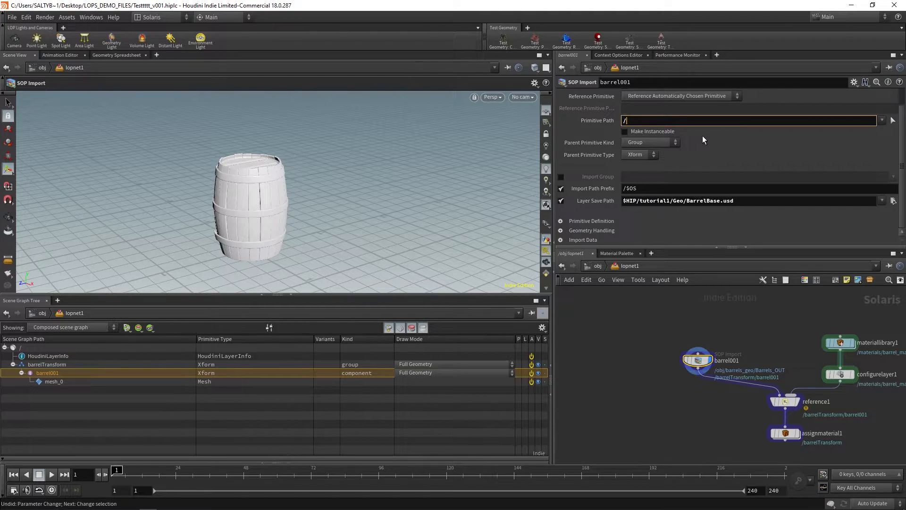
text(Barrel/BarrelGeo/BarrelBody)
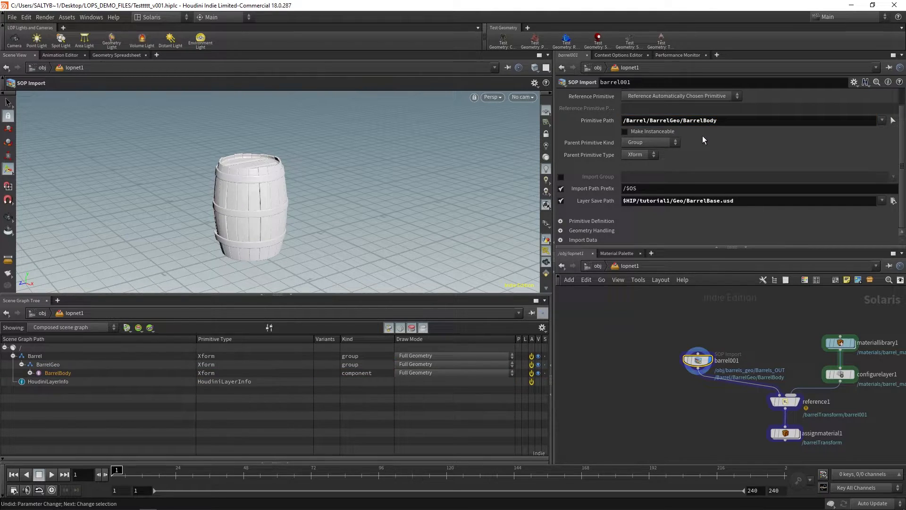
mouse_move(104, 319)
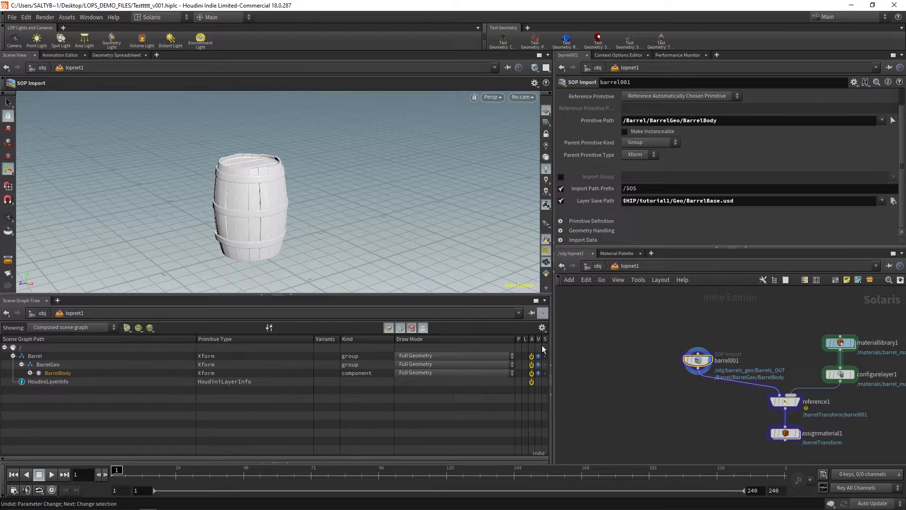
click(34, 355)
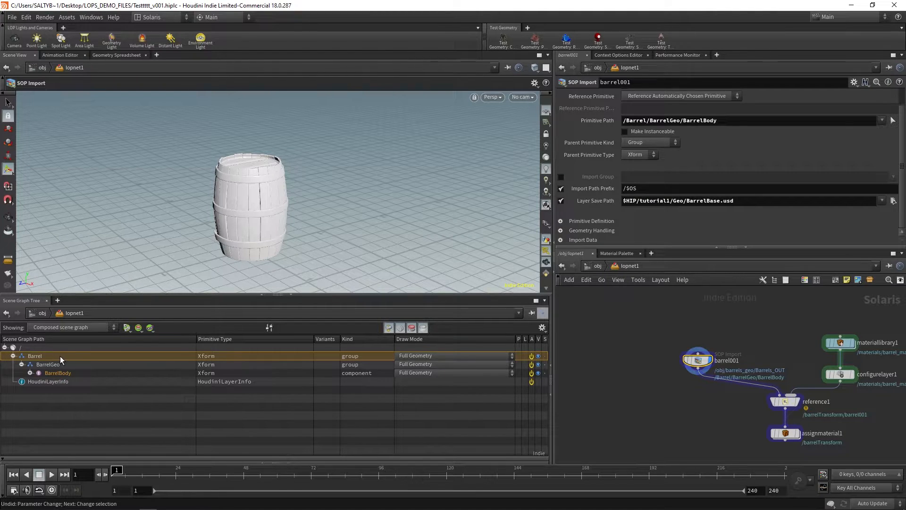
click(48, 364)
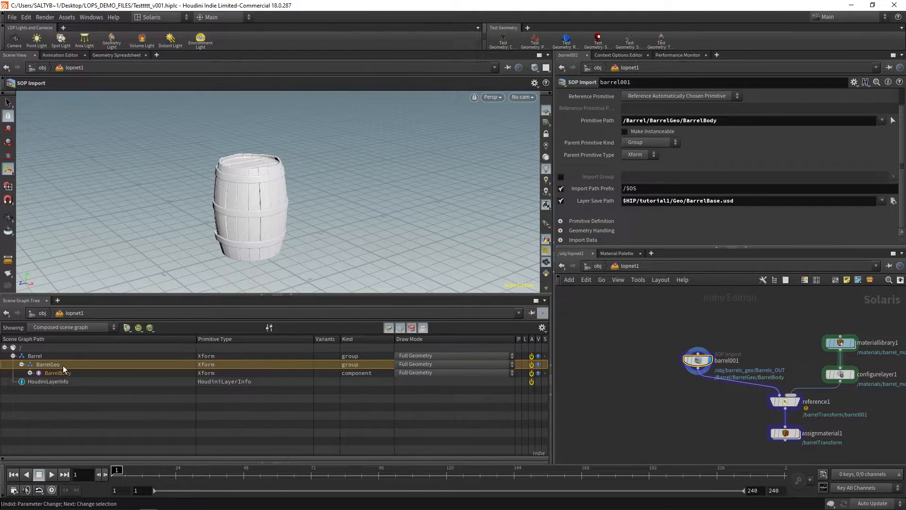
click(57, 373)
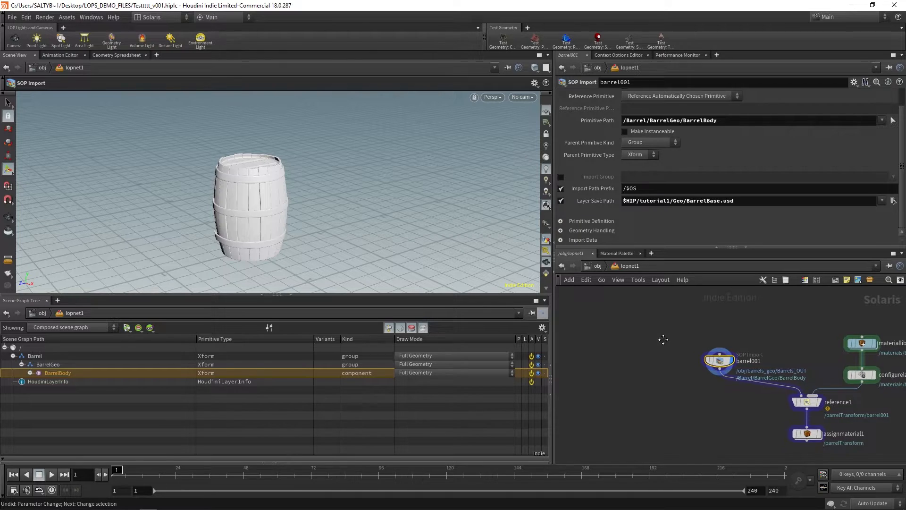
Rename the import node barrel_body and import only the Barrel and MetalStraps groups
double_click(760, 360)
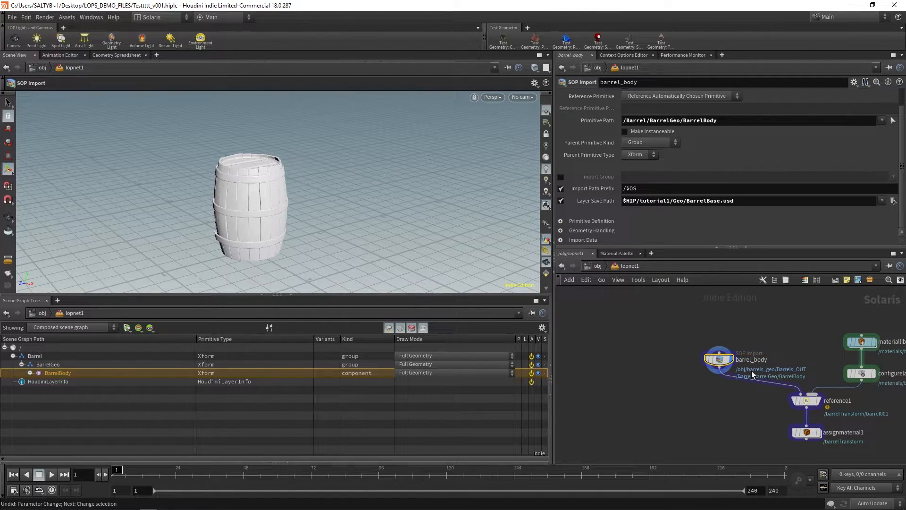
mouse_move(251, 158)
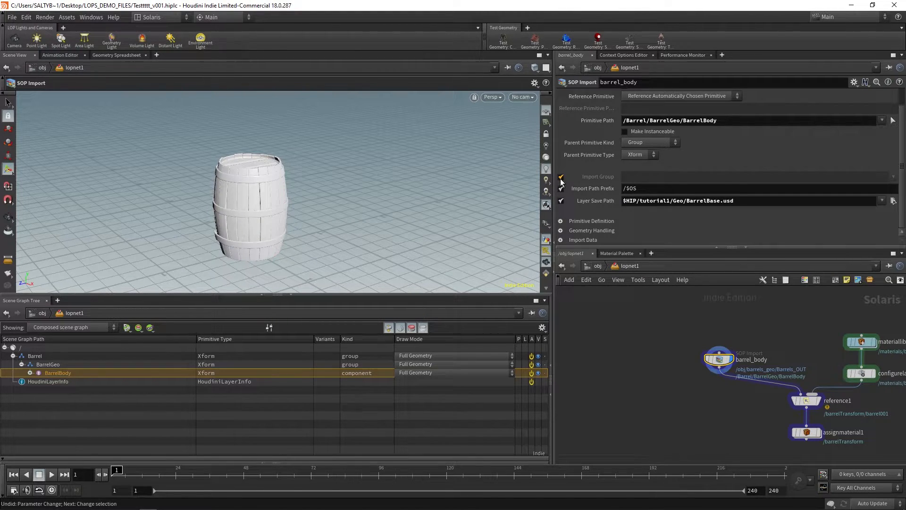
click(892, 176)
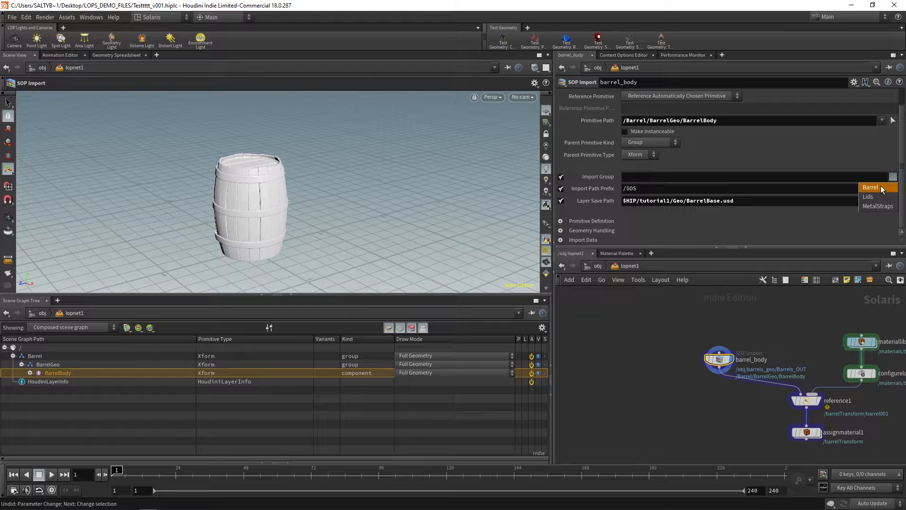
click(870, 186)
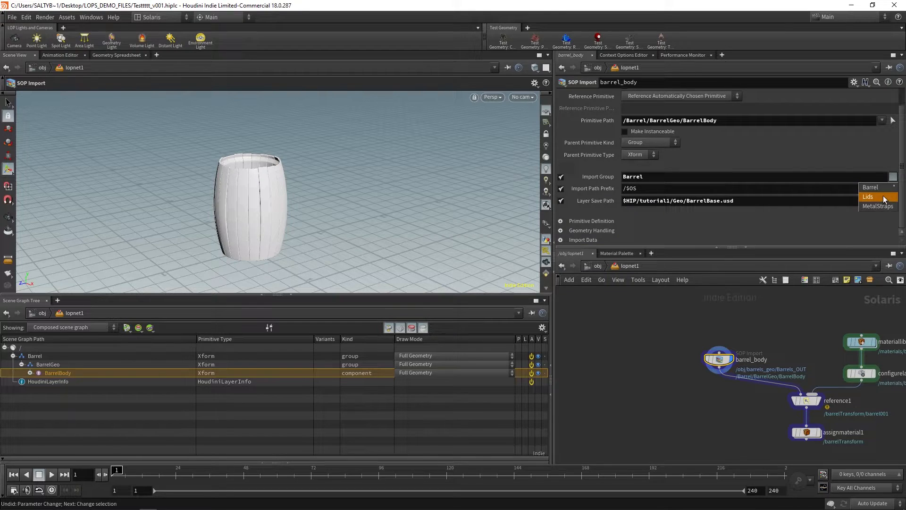
click(878, 205)
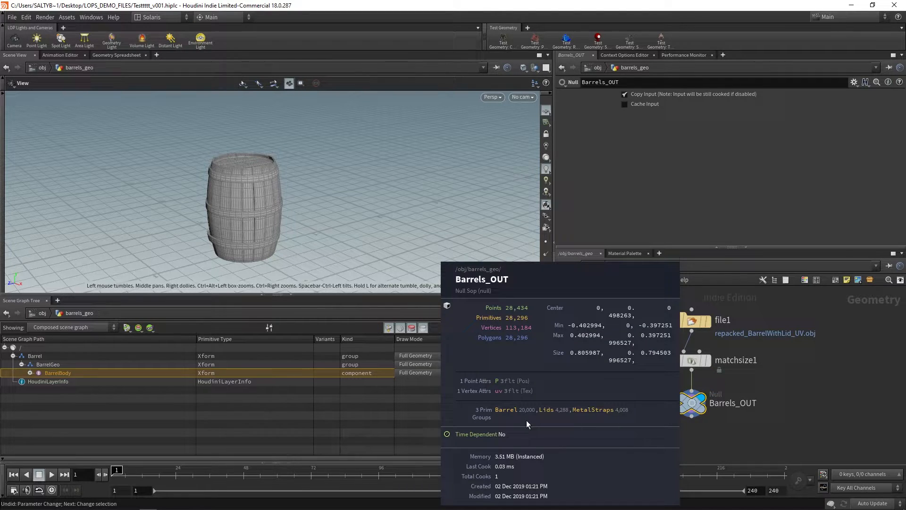
mouse_move(551, 414)
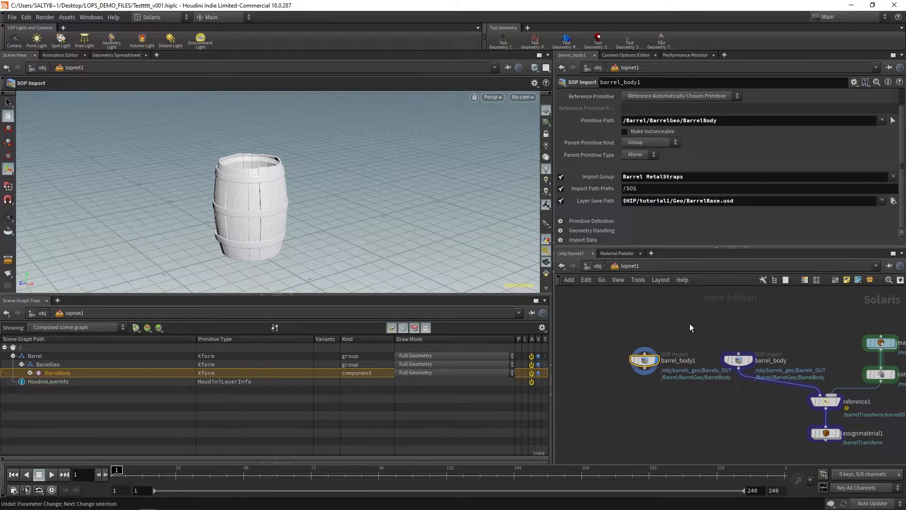
Rename the copied node barrel_lid and set its Import Group to Lids
double_click(678, 361)
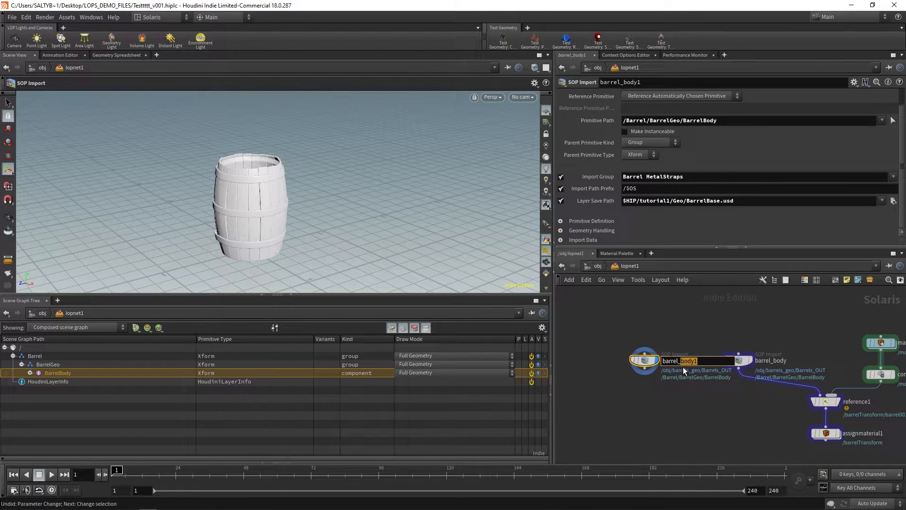
text(barrel_lid)
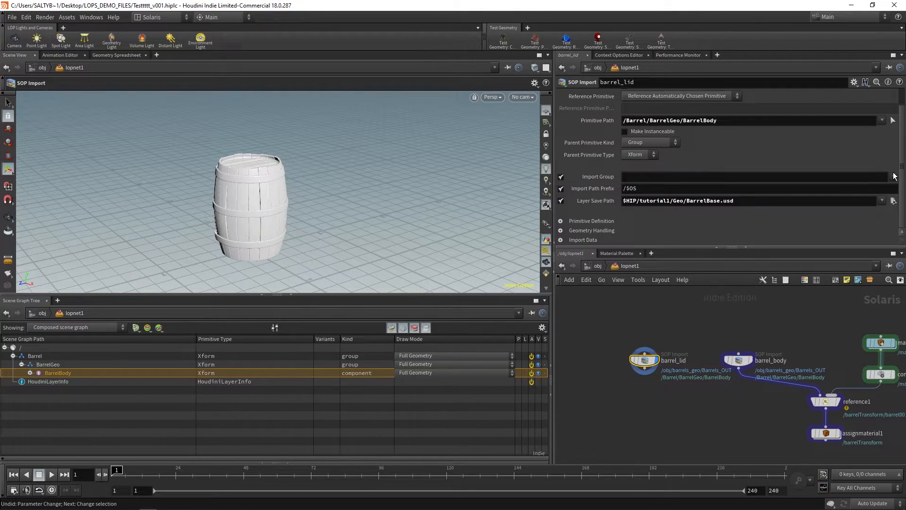
text(Lids)
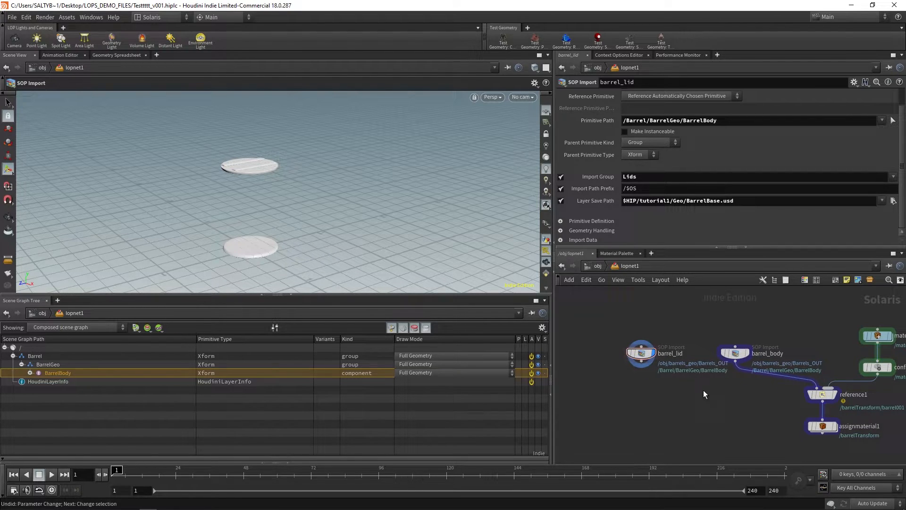
mouse_move(673, 326)
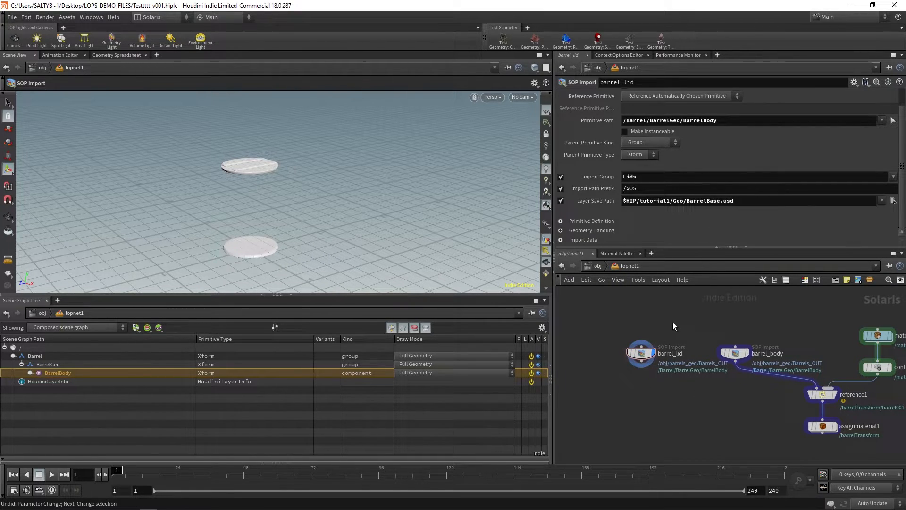
Change barrel_lid's Layer Save Path file name from BarrelBody.usd to BarrelLid.usd
click(735, 352)
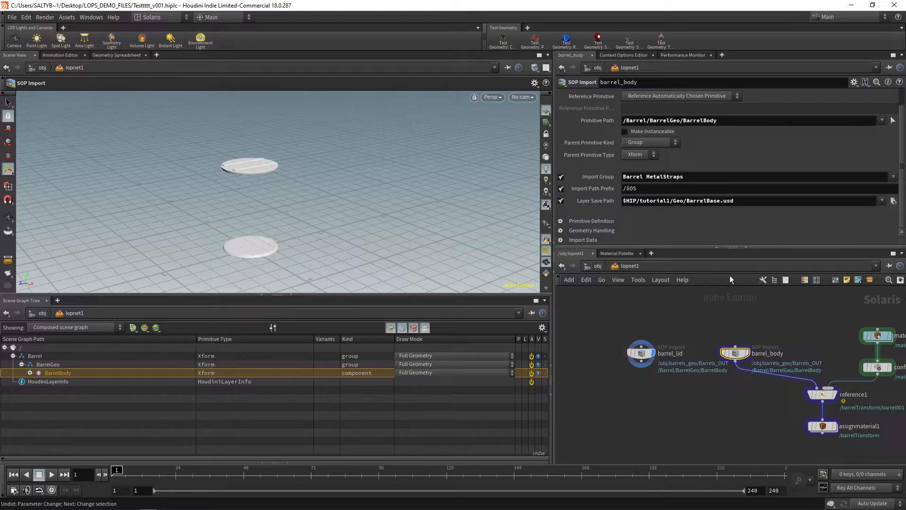
mouse_move(366, 359)
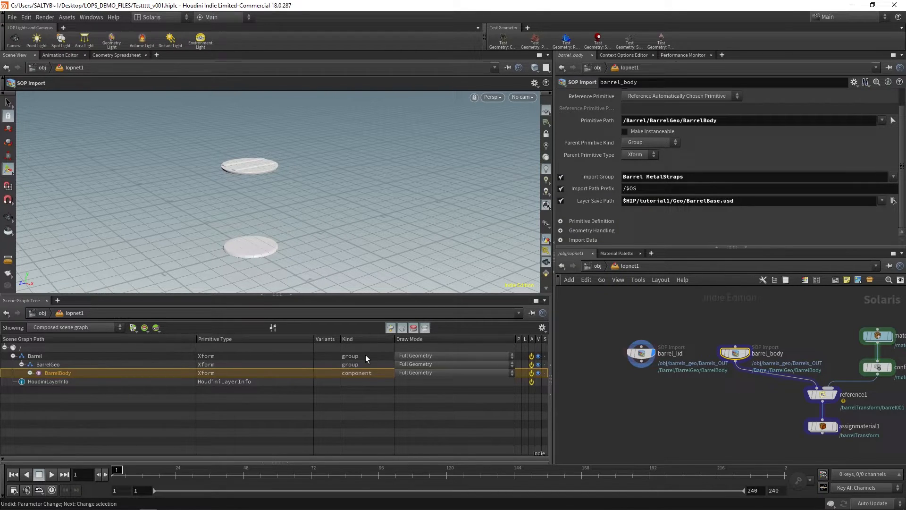
mouse_move(360, 366)
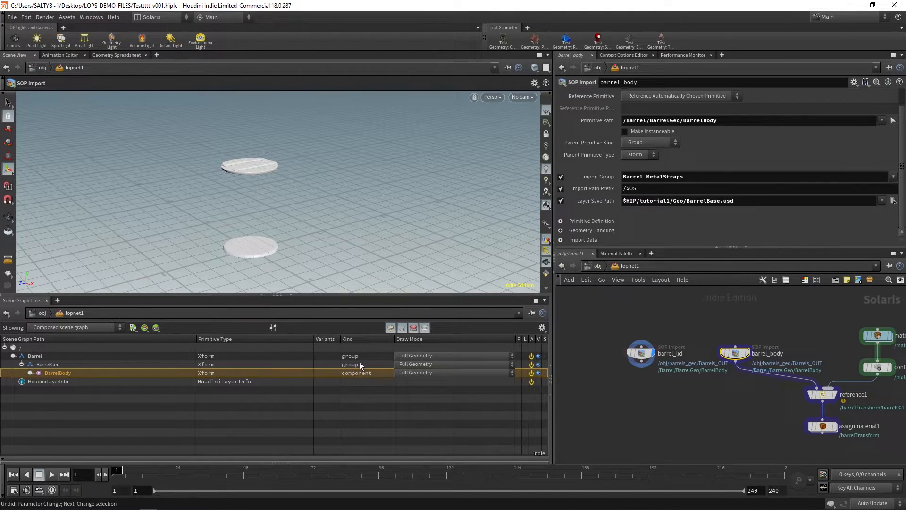
mouse_move(601, 201)
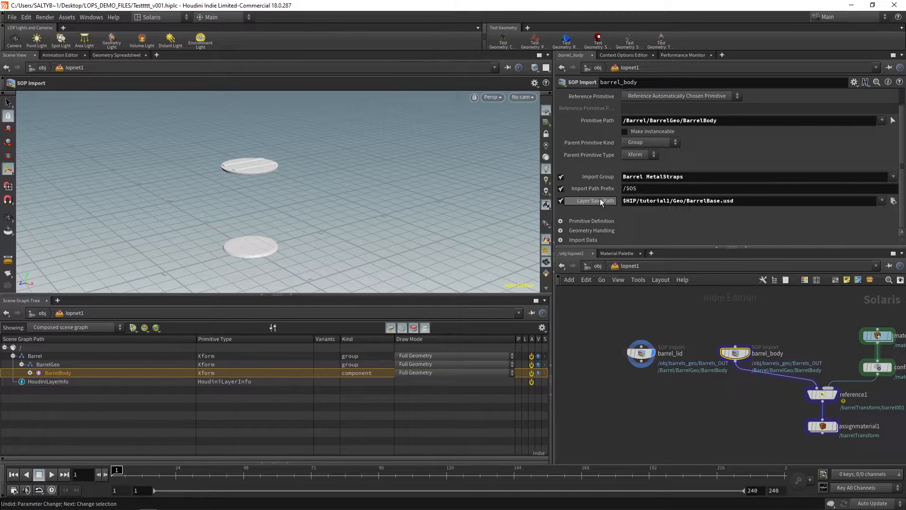
click(728, 200)
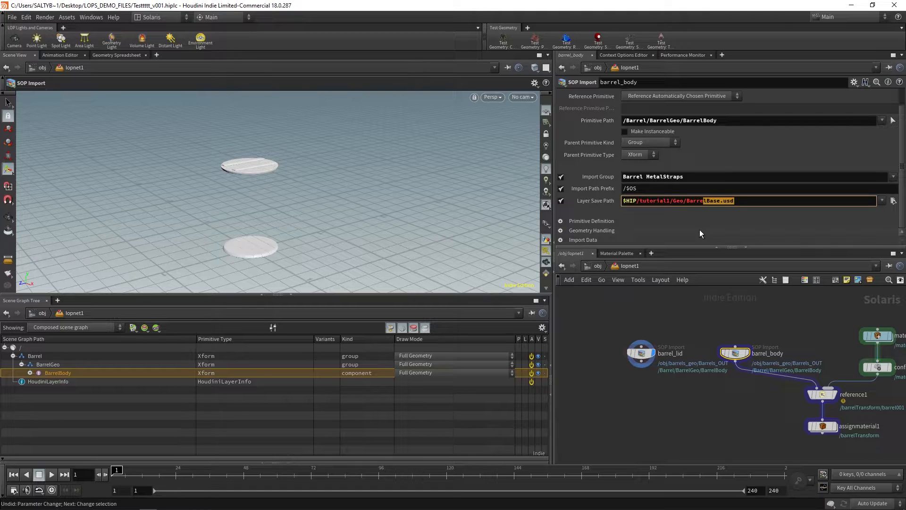
mouse_move(716, 334)
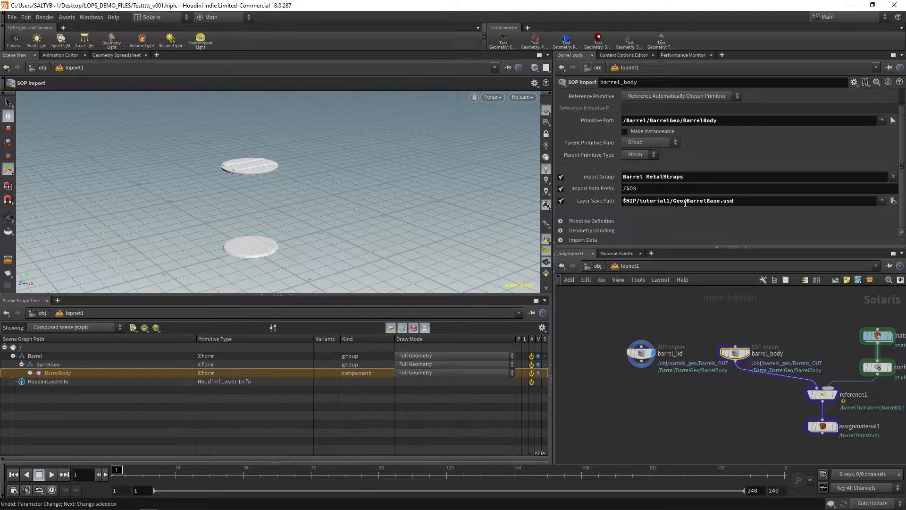
double_click(710, 201)
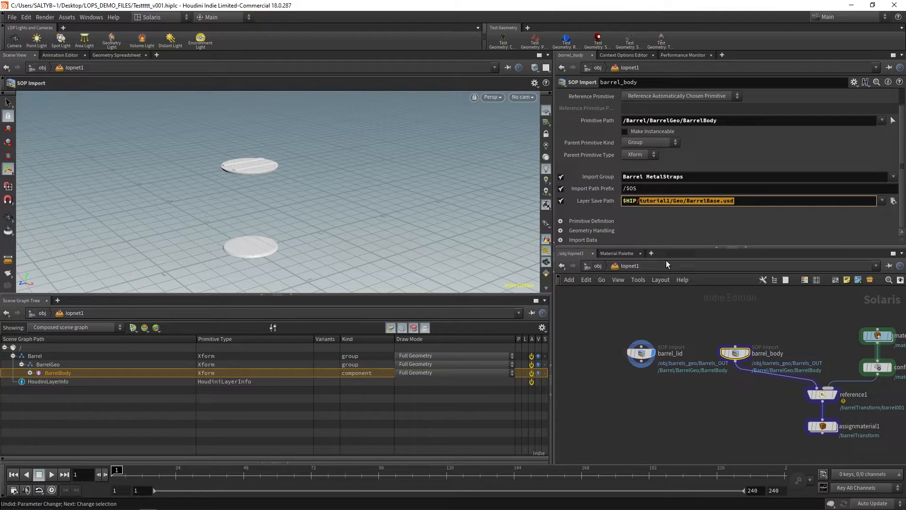
click(641, 353)
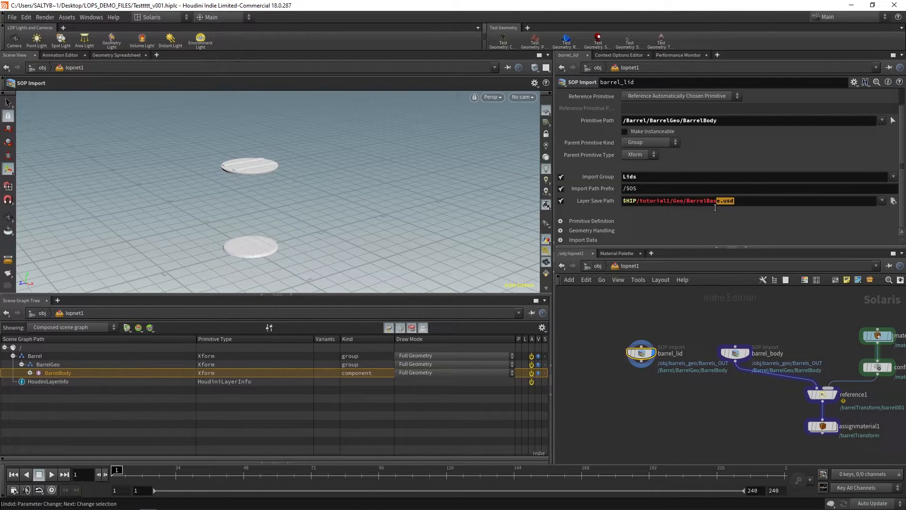
text(BarrelLid)
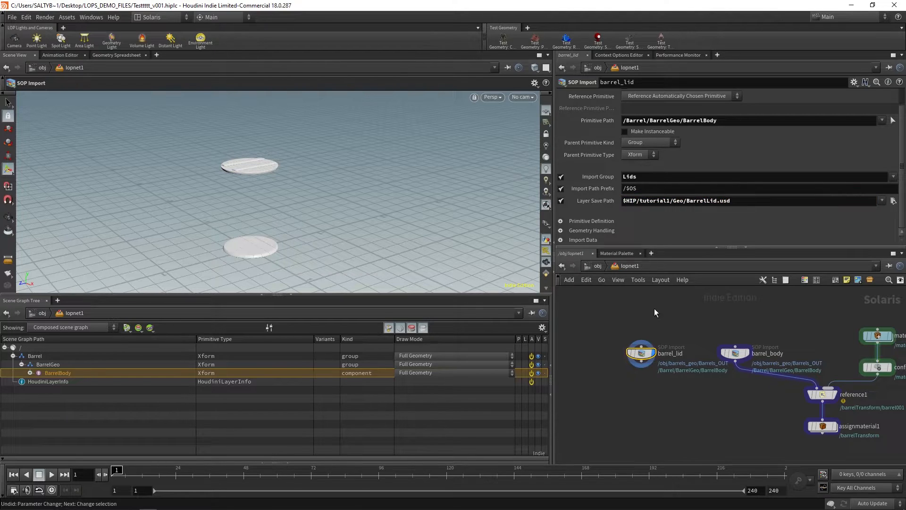
click(734, 352)
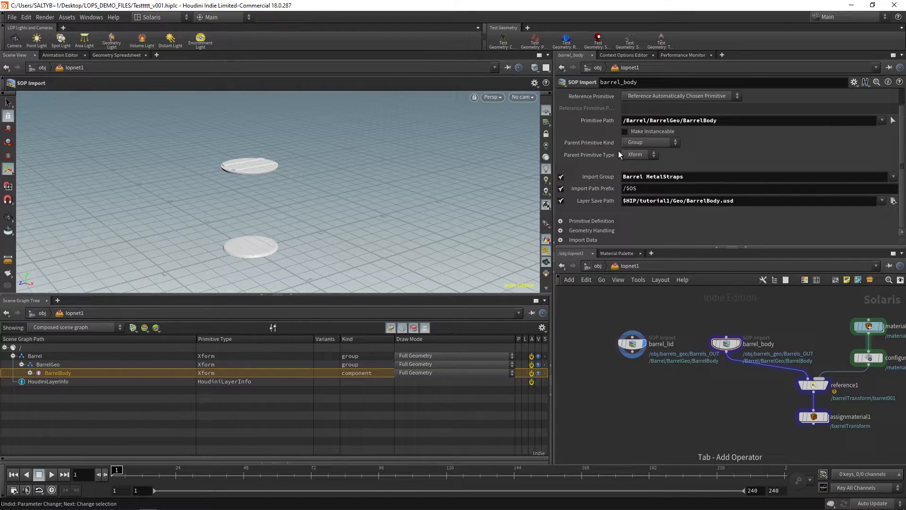
mouse_move(170, 379)
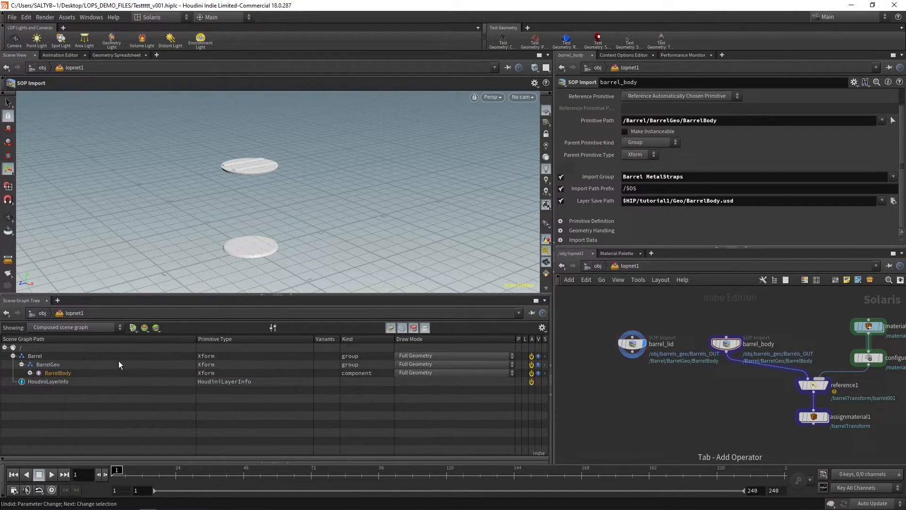
Select BarrelGeo and BarrelBody in the Scene Graph Tree, then select the barrel_lid node
click(47, 364)
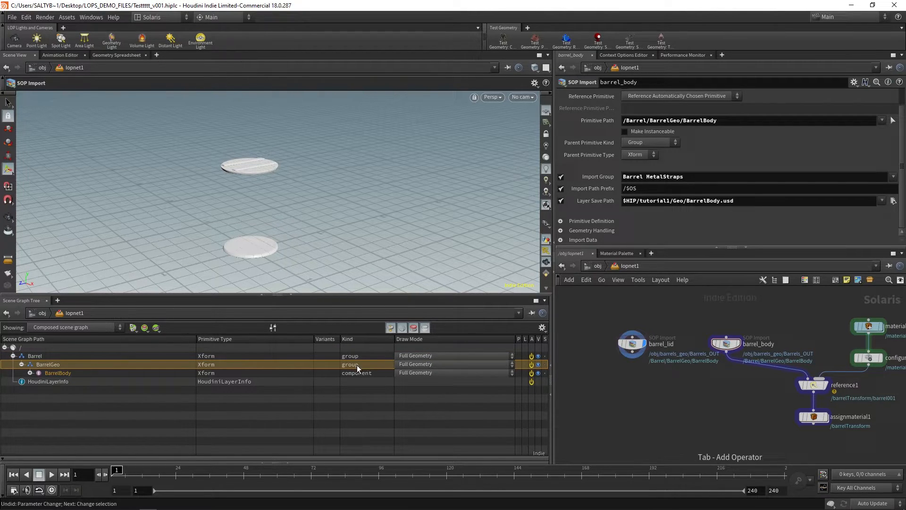
click(58, 372)
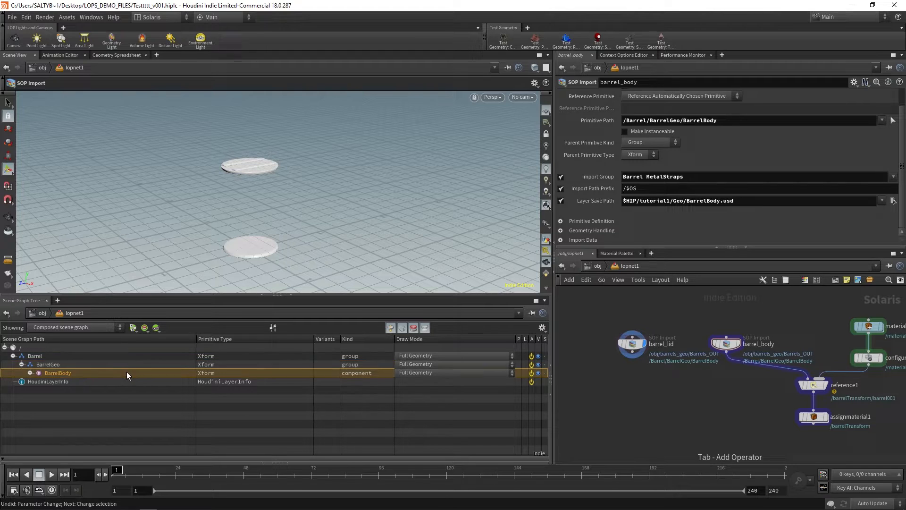
click(726, 343)
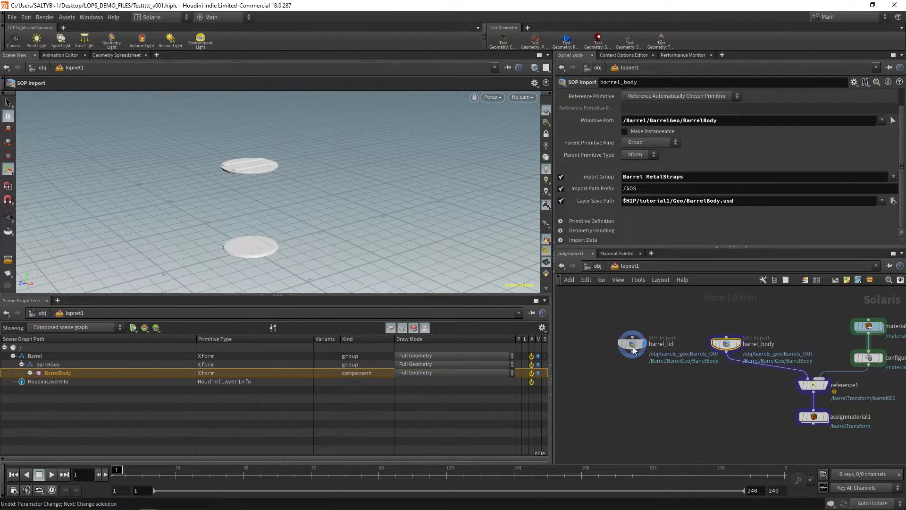
click(632, 343)
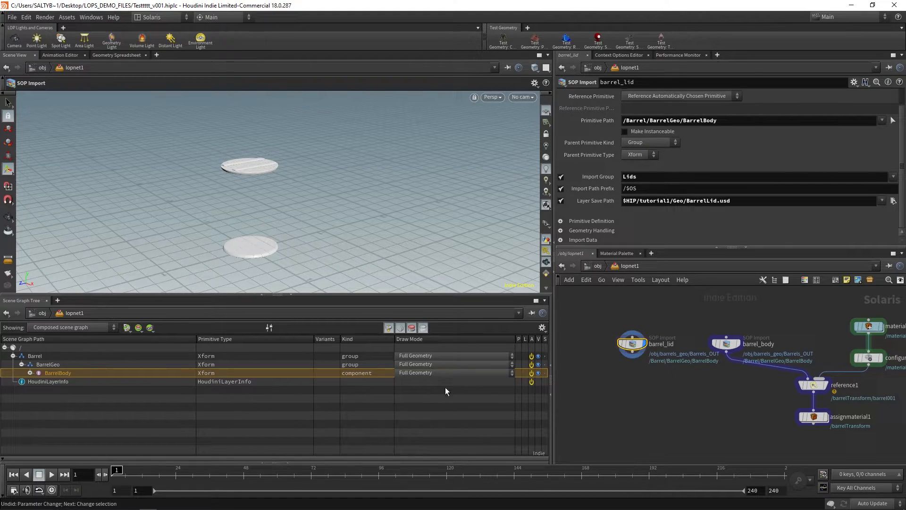
mouse_move(671, 396)
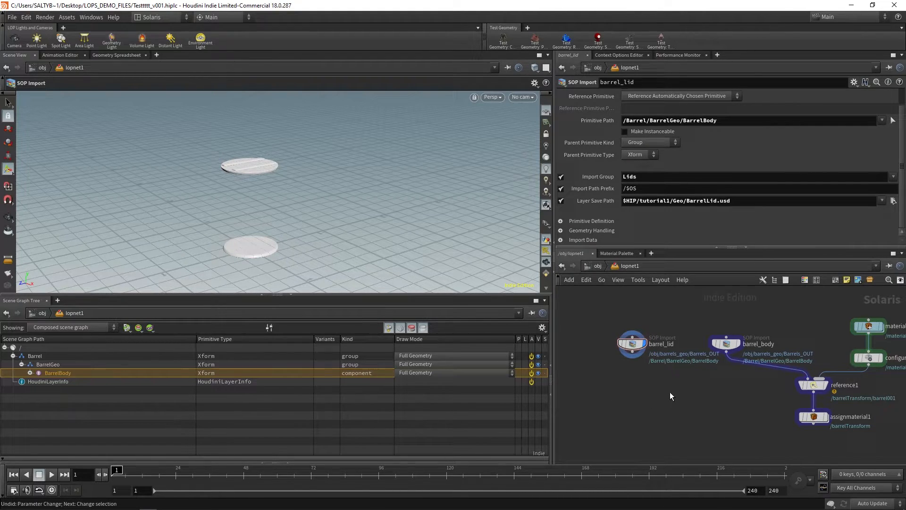
Add a Merge LOP below the imports, combining barrel_lid and barrel_body
key(Tab)
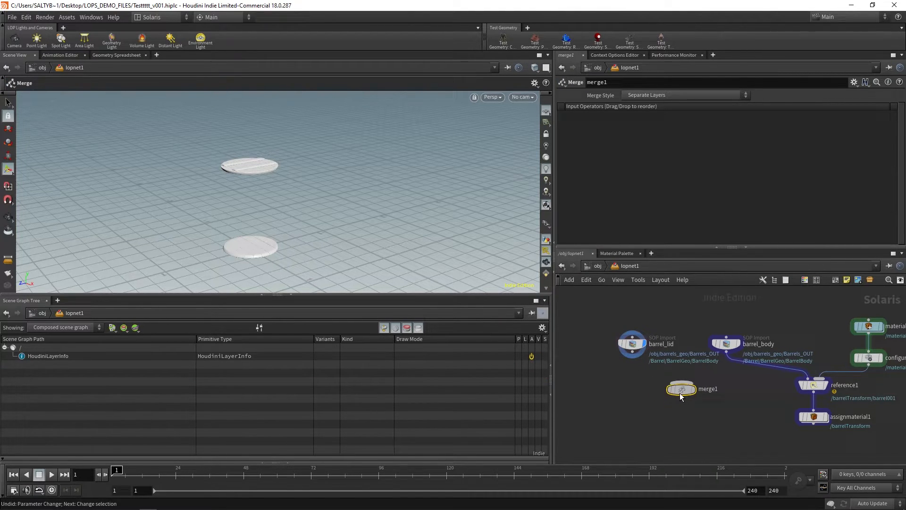
click(726, 343)
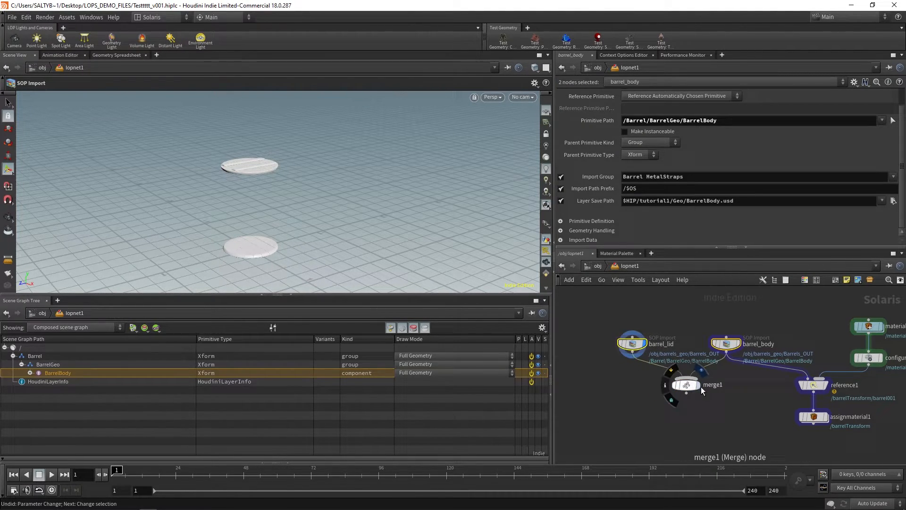
click(685, 384)
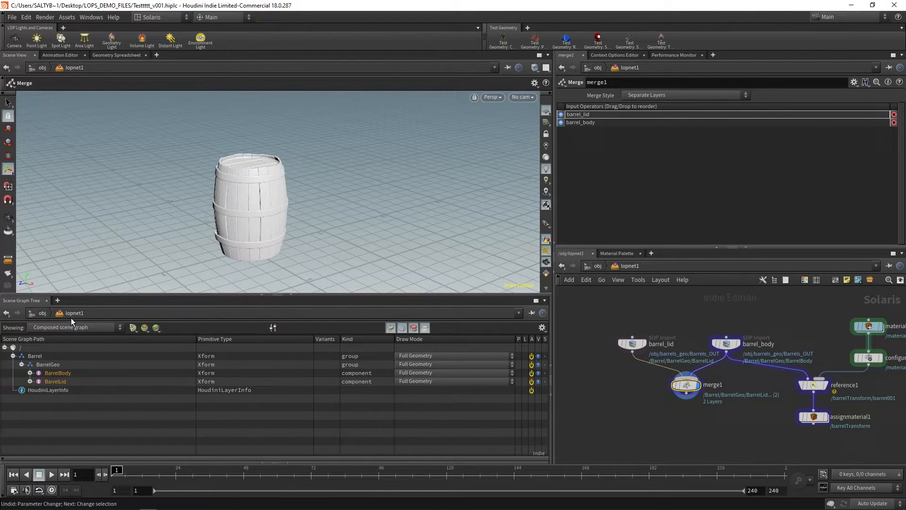
click(57, 373)
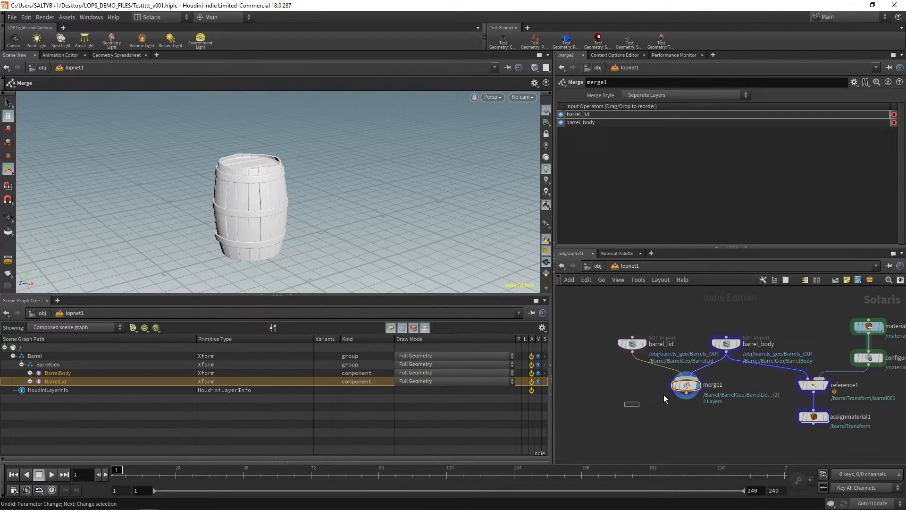
Add a Configure Primitive node below merge1 with Kind enabled and set to Subcomponent
key(Tab)
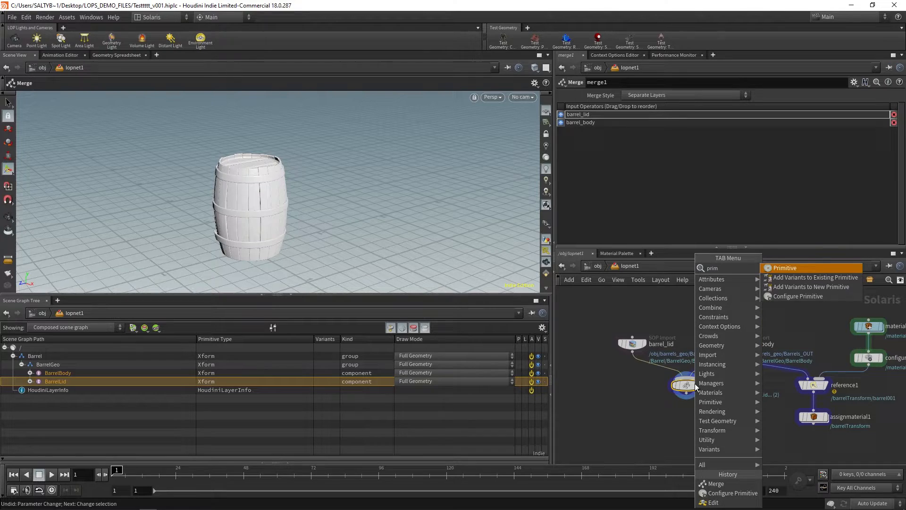
mouse_move(798, 296)
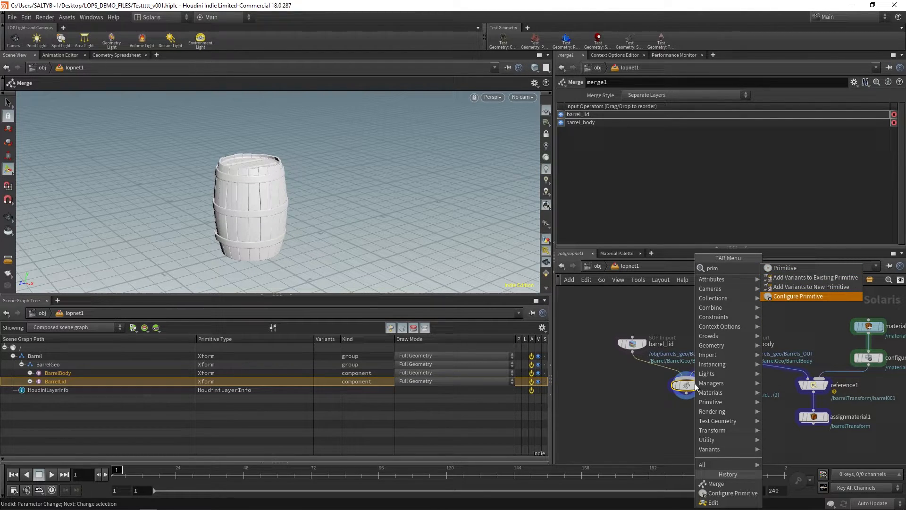
click(798, 296)
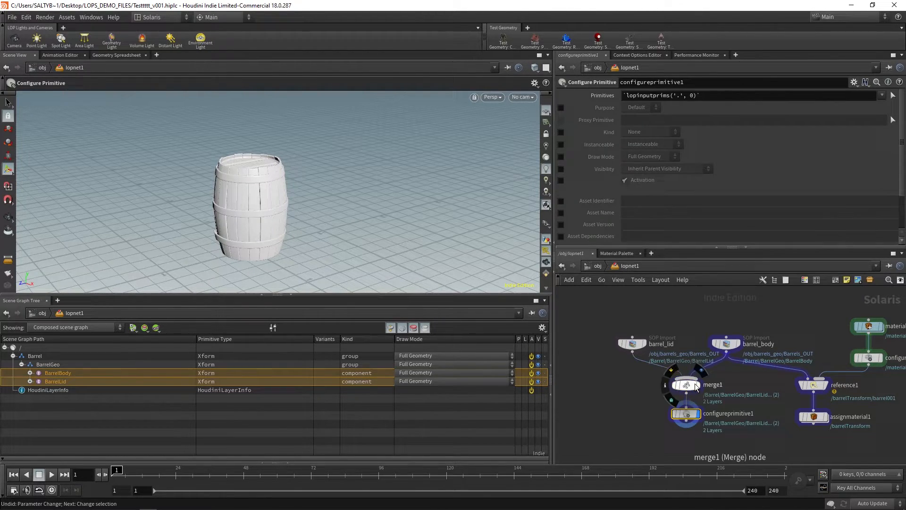
click(686, 413)
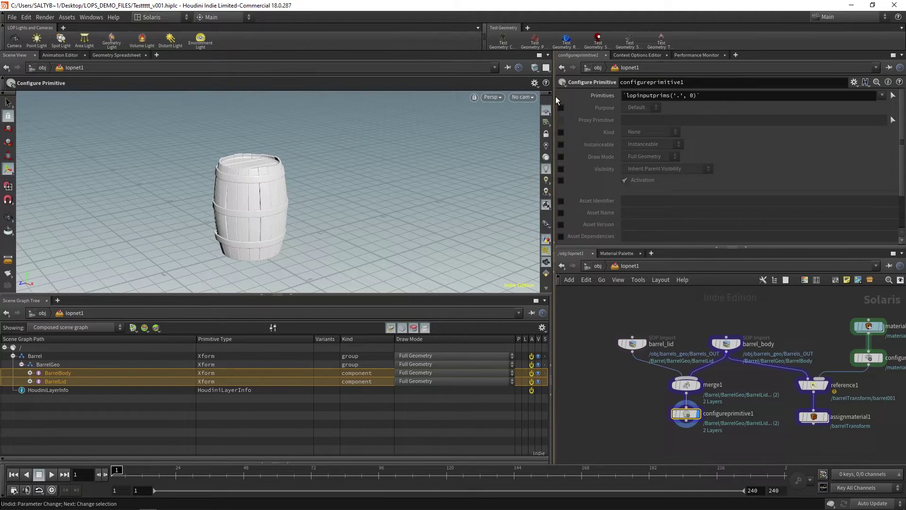
click(561, 132)
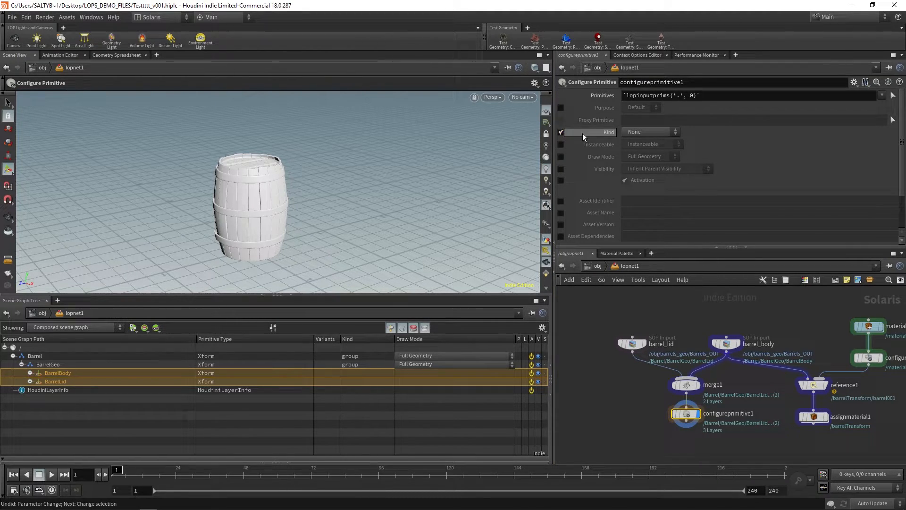
click(650, 131)
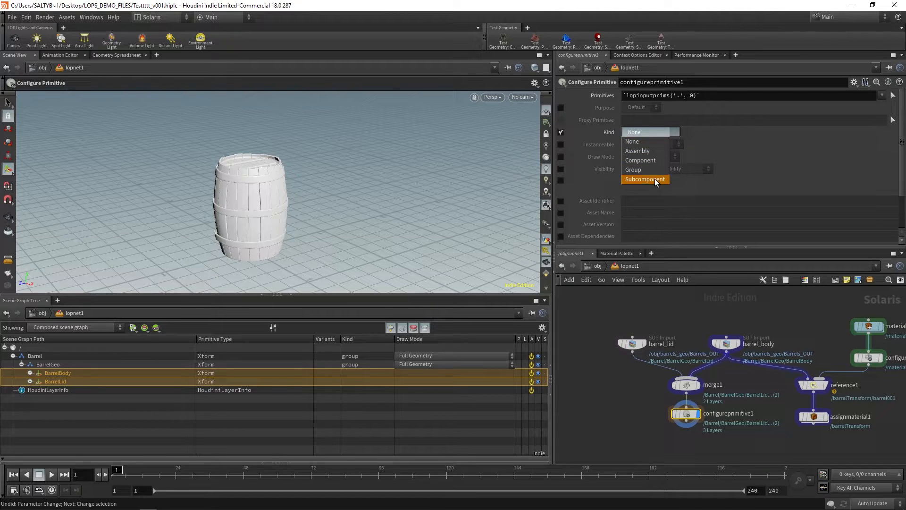
click(645, 179)
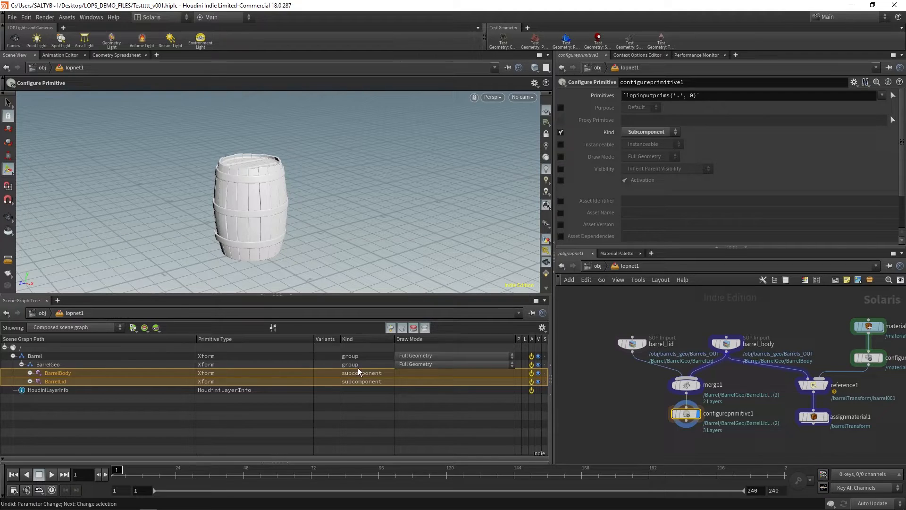
click(48, 364)
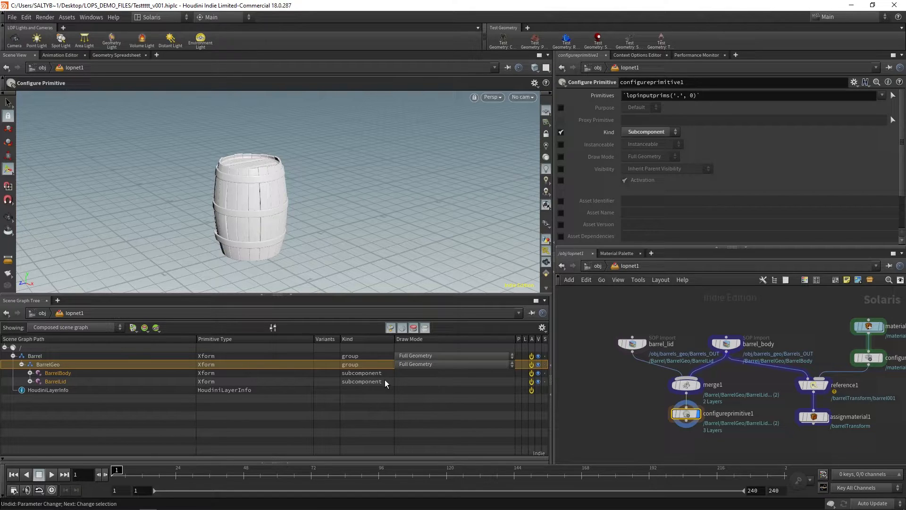
mouse_move(609, 387)
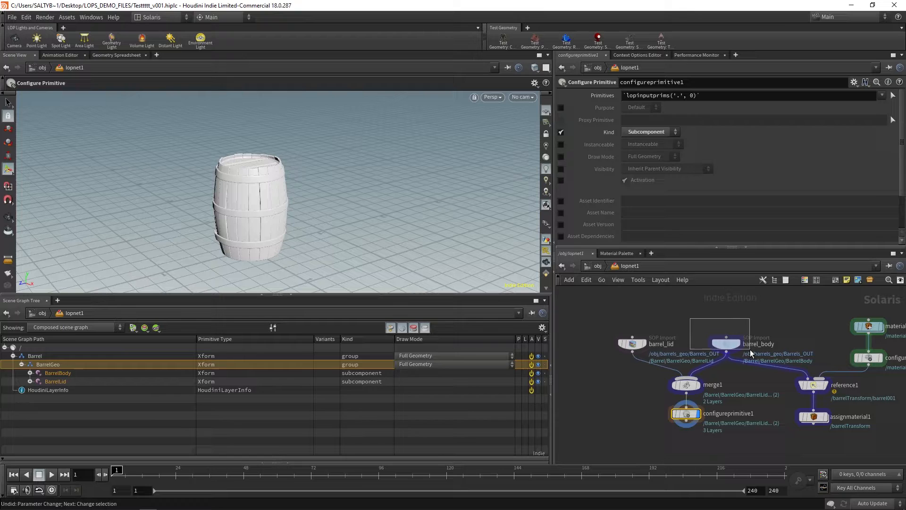
Set barrel_body's Parent Primitive Kind to Component and verify BarrelLid is a subcomponent
click(726, 342)
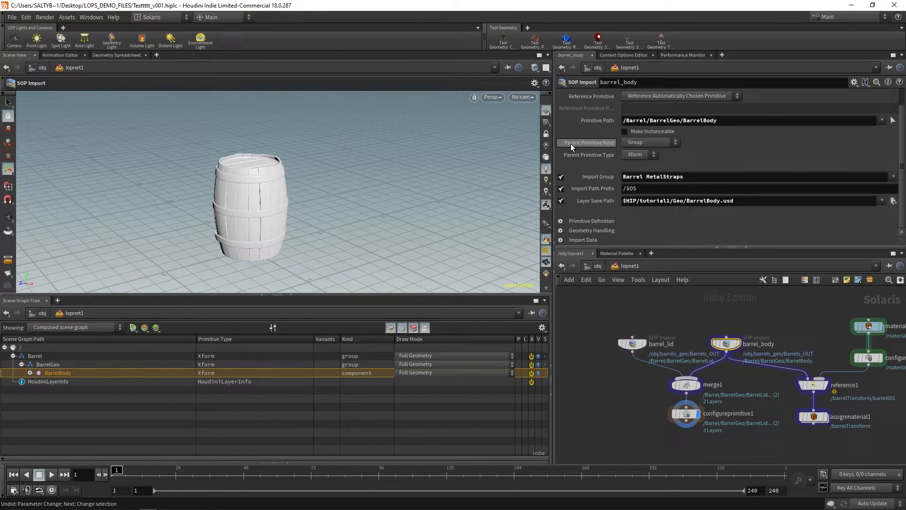
click(651, 142)
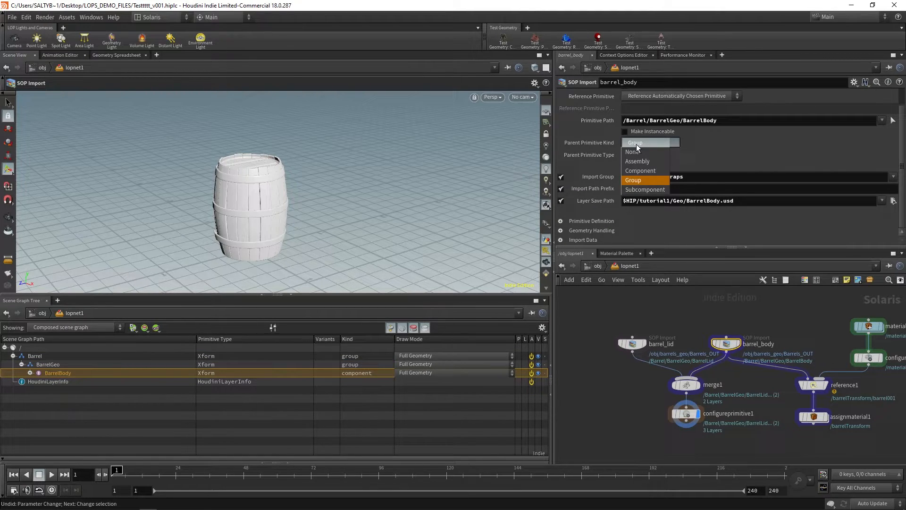
click(641, 170)
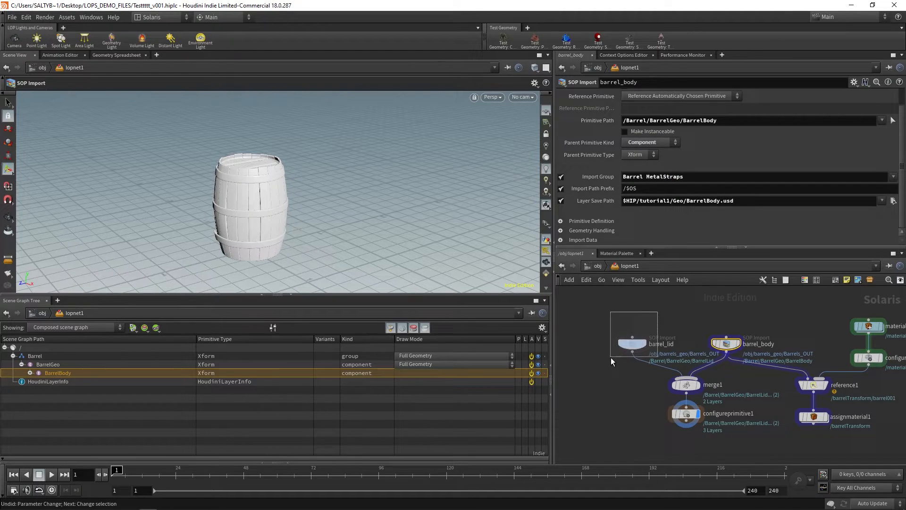
click(632, 344)
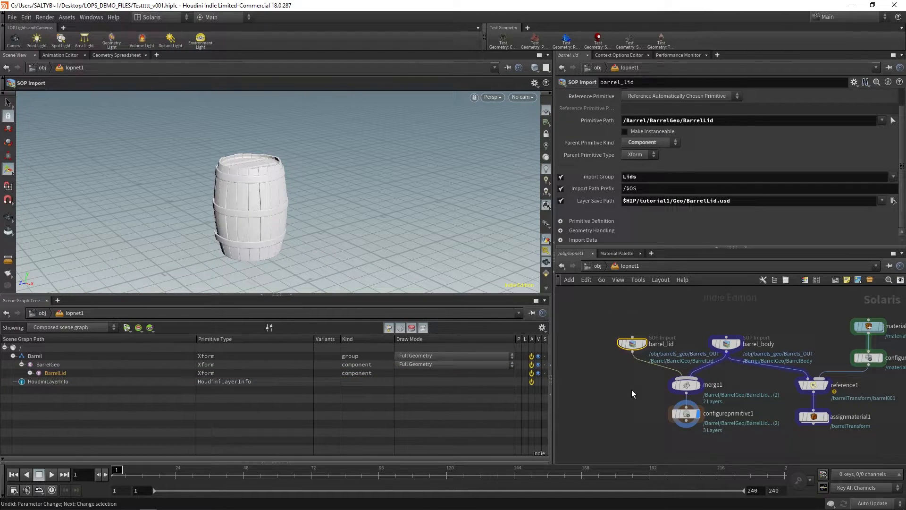
click(685, 413)
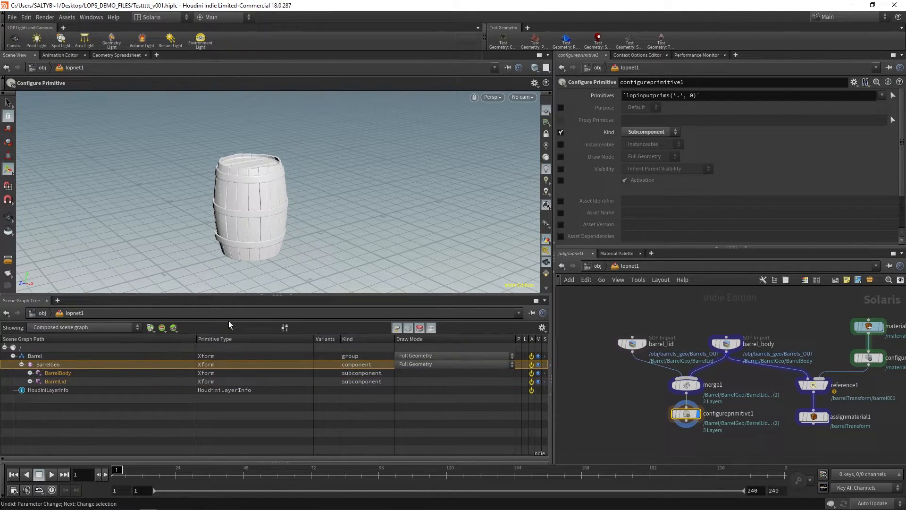
mouse_move(135, 384)
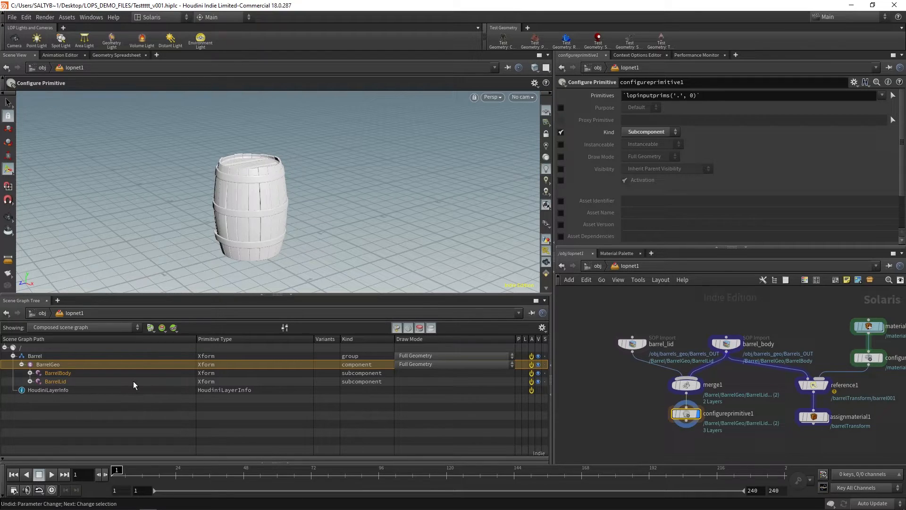
mouse_move(157, 375)
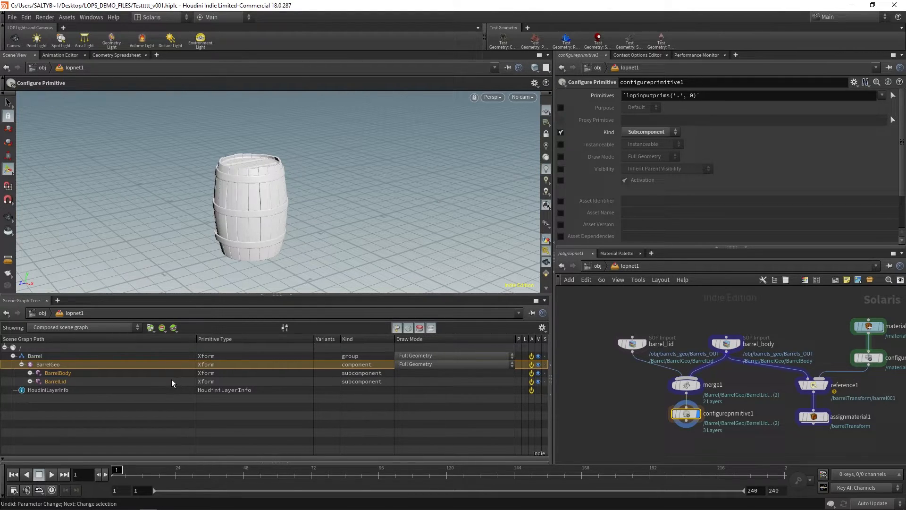
mouse_move(80, 376)
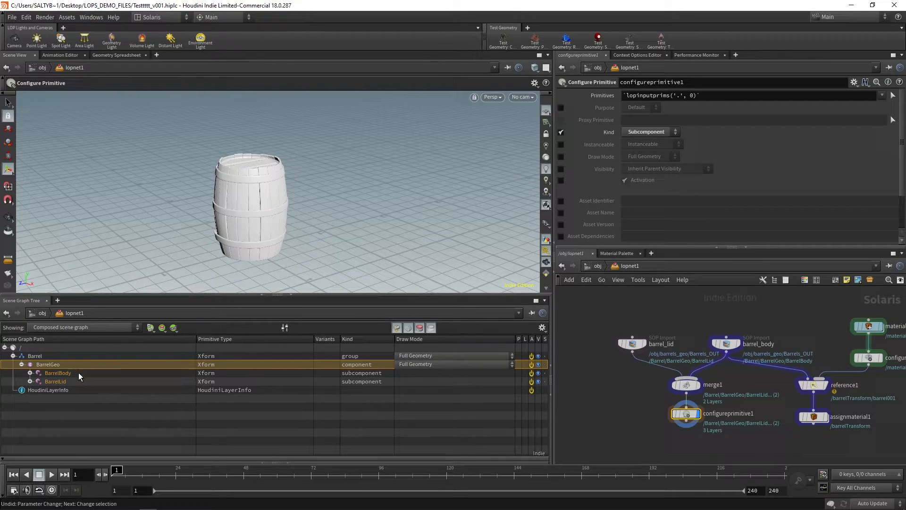
click(55, 381)
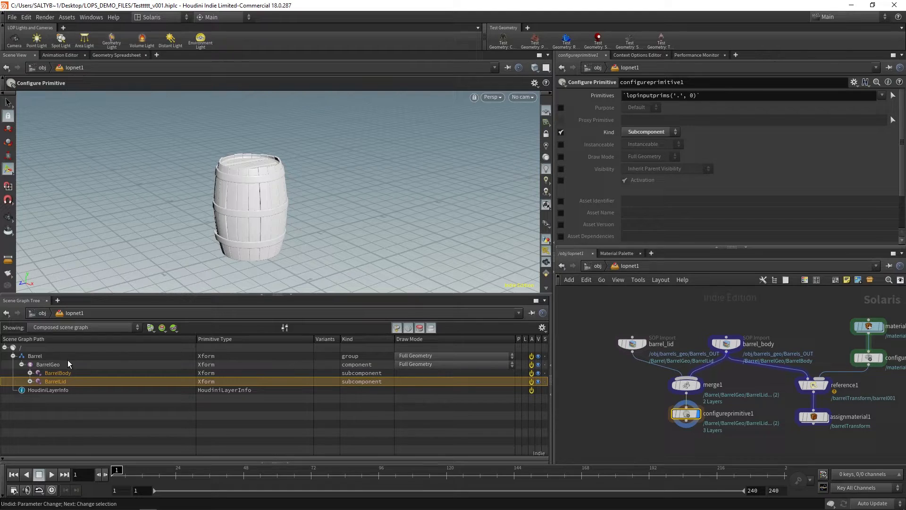
click(48, 364)
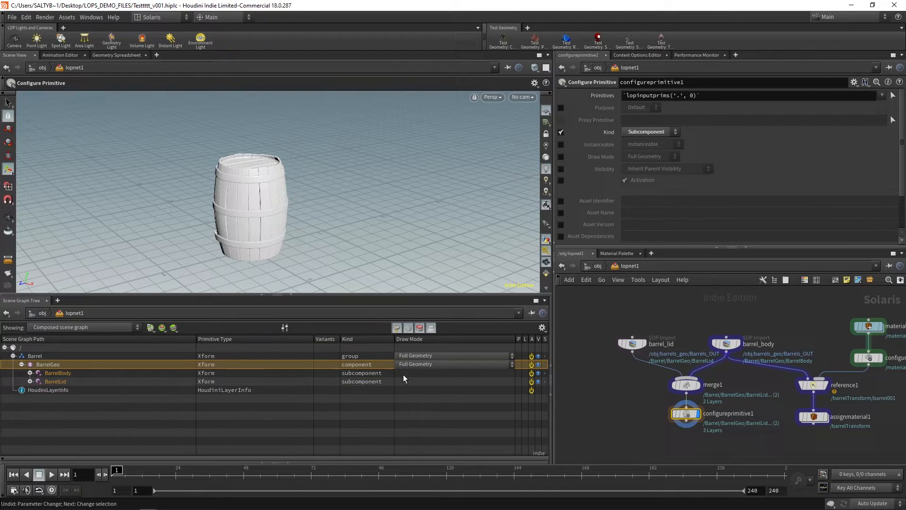
mouse_move(430, 317)
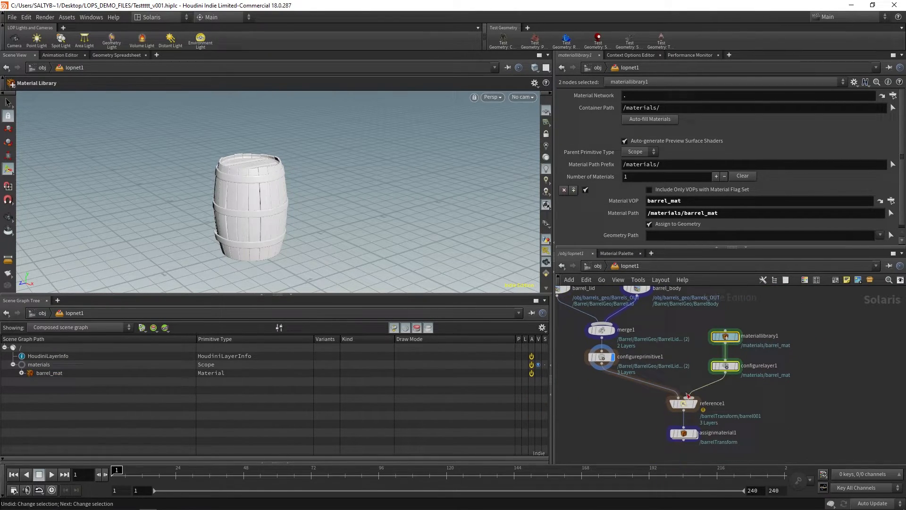
Point assignmaterial1 at /Barrel/BarrelGeo with material /Barrel/BarrelGeo/barrel_mat
click(683, 403)
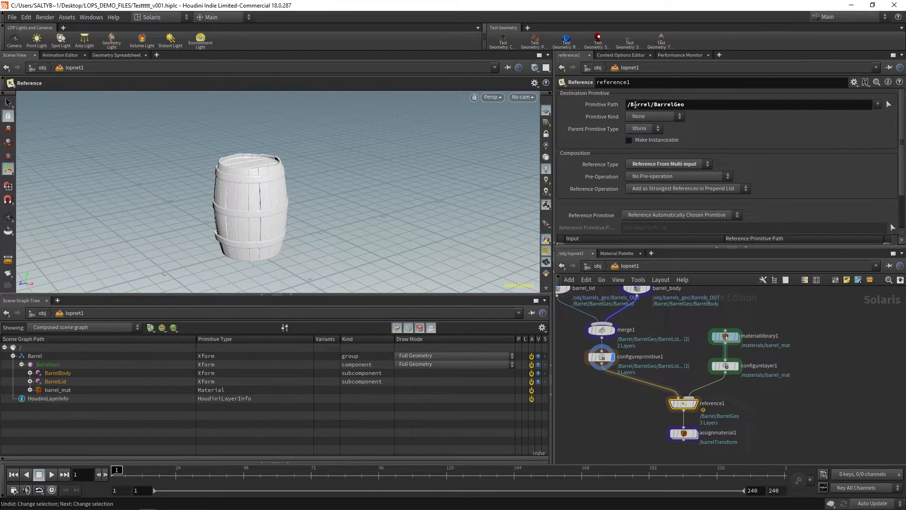
click(683, 433)
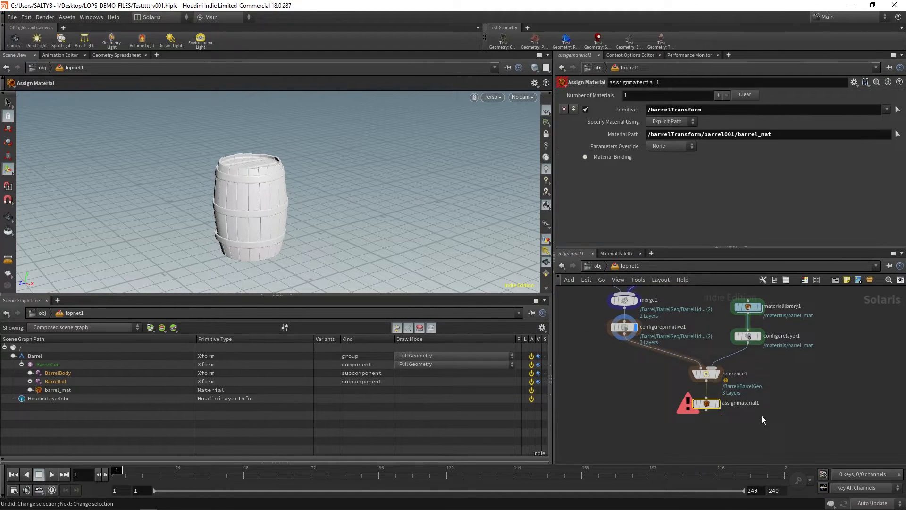
click(48, 365)
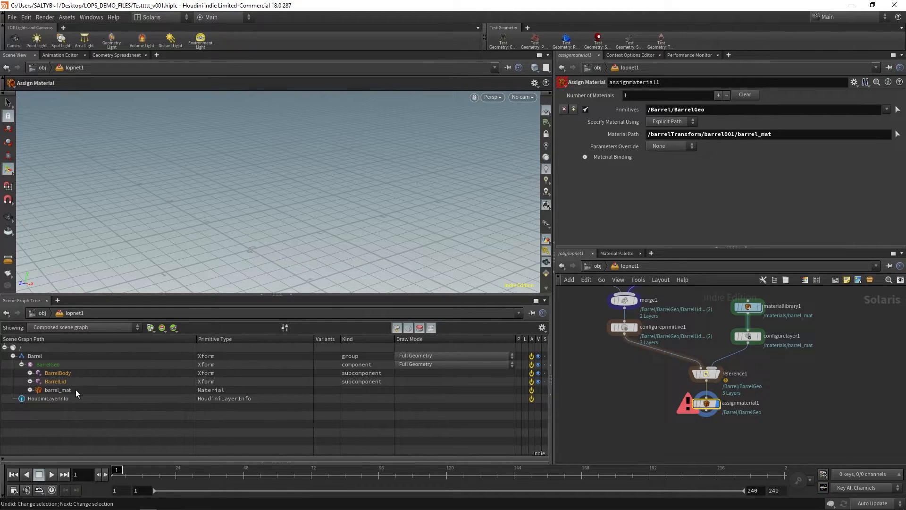
click(57, 389)
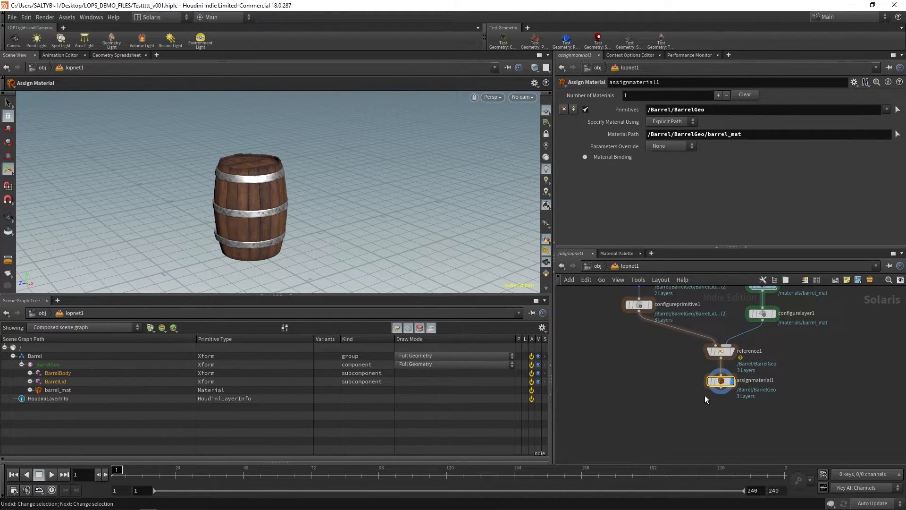
key(Tab)
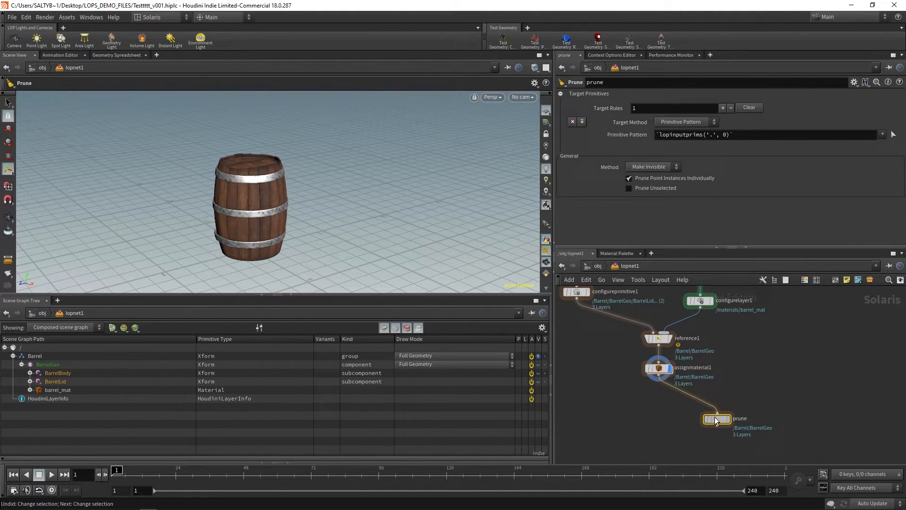
Place a Prune LOP below assignmaterial1, display it, and prune /Barrel/BarrelGeo/BarrelLid
drag(715, 420, 707, 400)
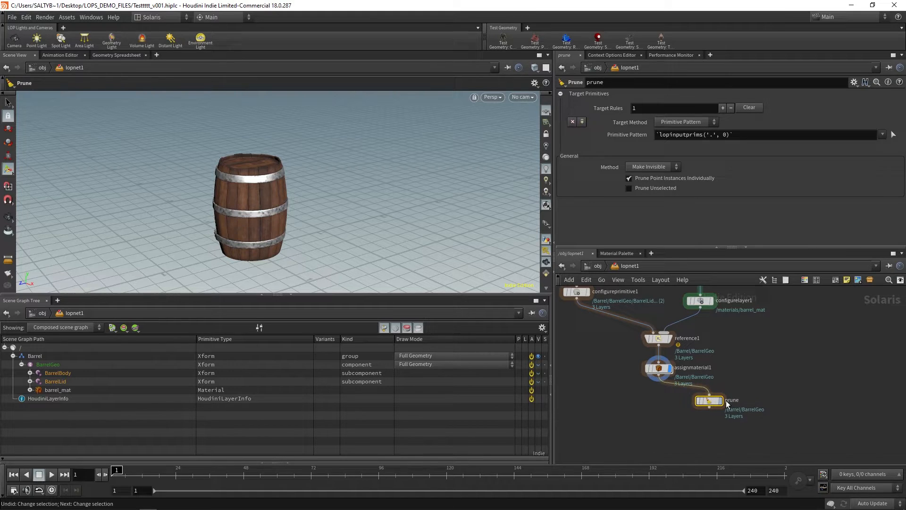
click(709, 401)
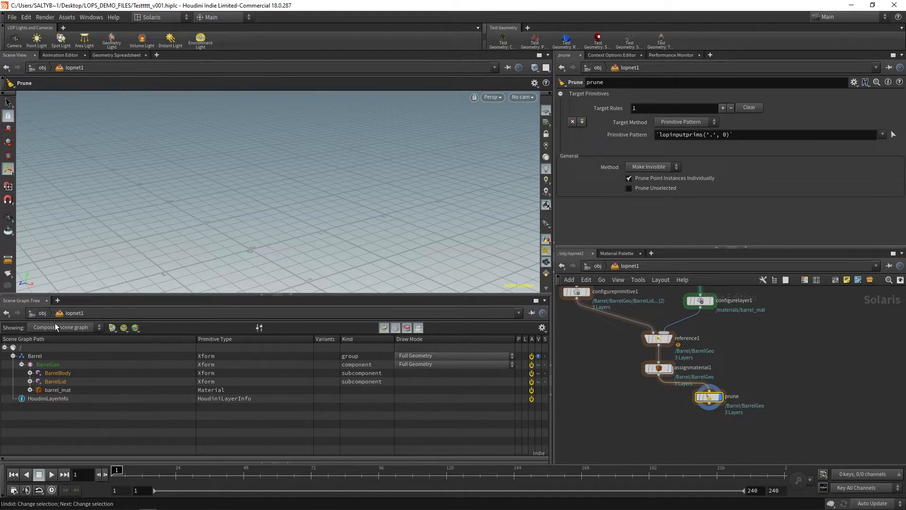
mouse_move(50, 342)
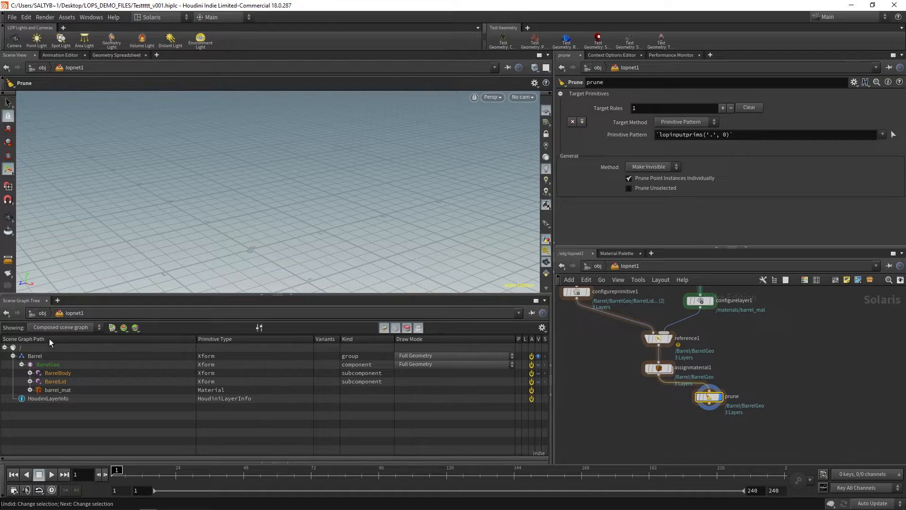
click(55, 380)
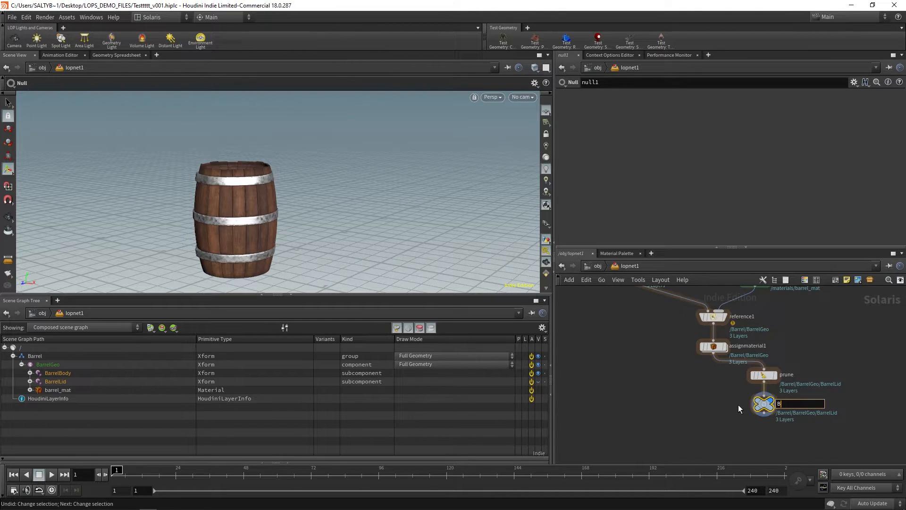
Name the post-prune null Barrel_No_Lid and move the Barrel_w_Lid null further left
text(Barrel_No_Lid)
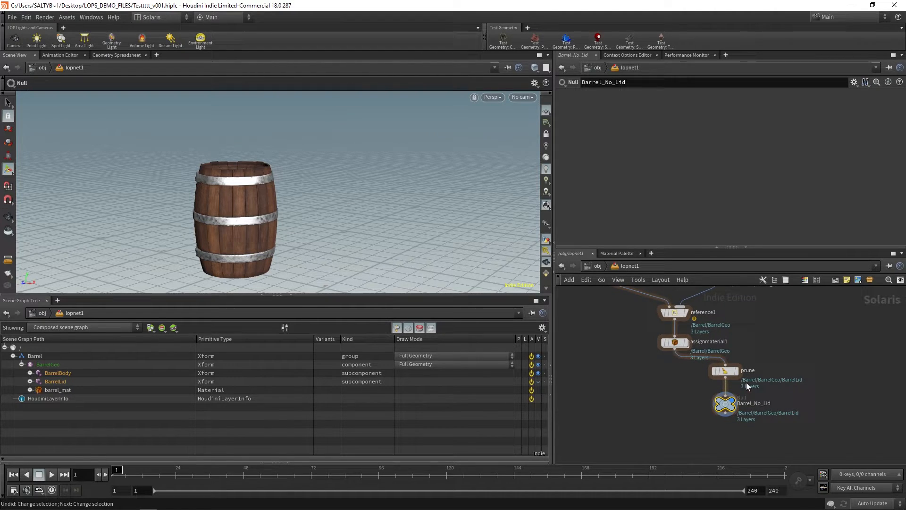
click(725, 370)
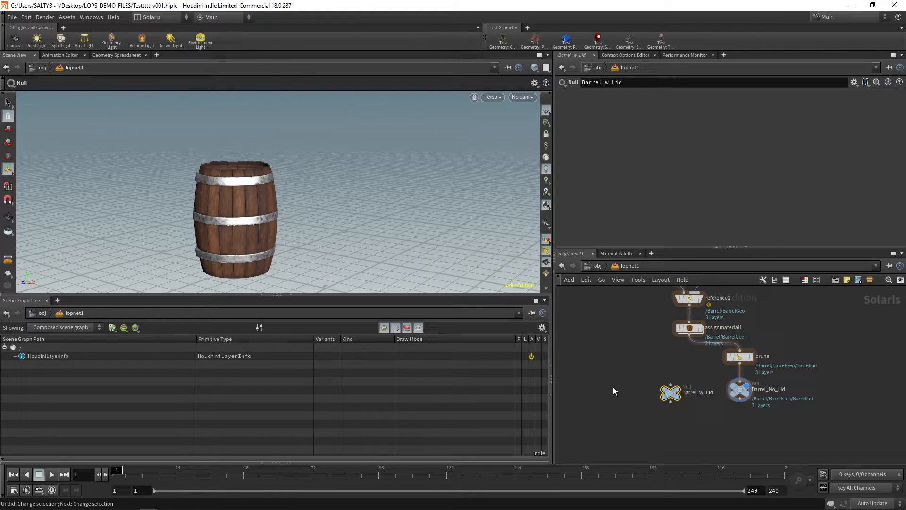
drag(670, 391, 634, 386)
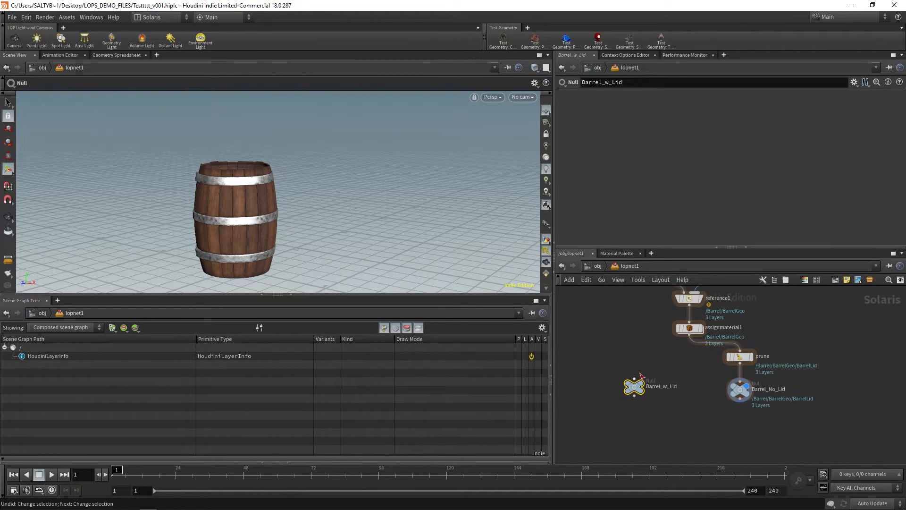
click(688, 328)
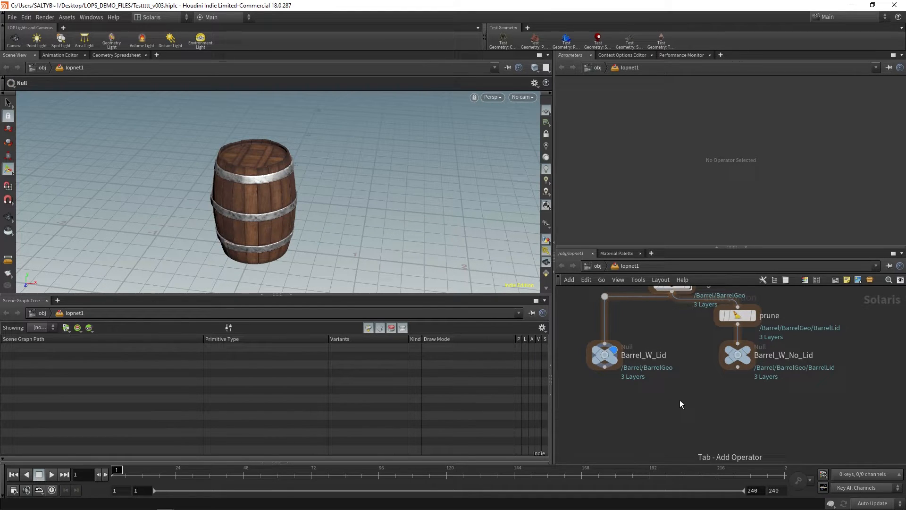
Create addvariant1 from the 'vari' node search and place it below both barrel nulls
key(Tab)
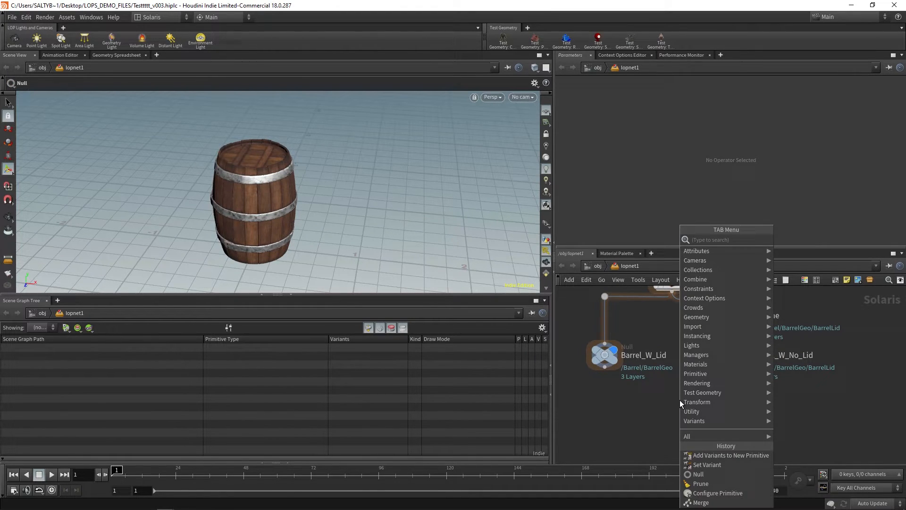
text(vari)
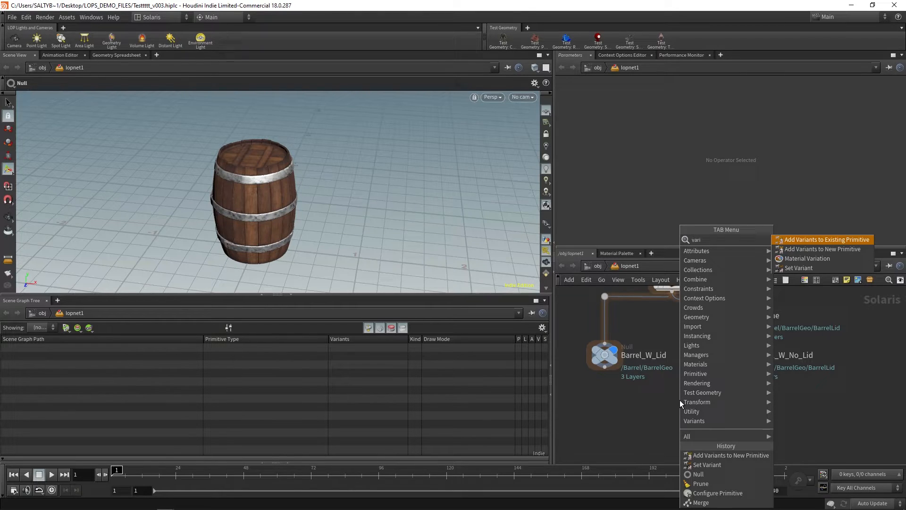
mouse_move(823, 249)
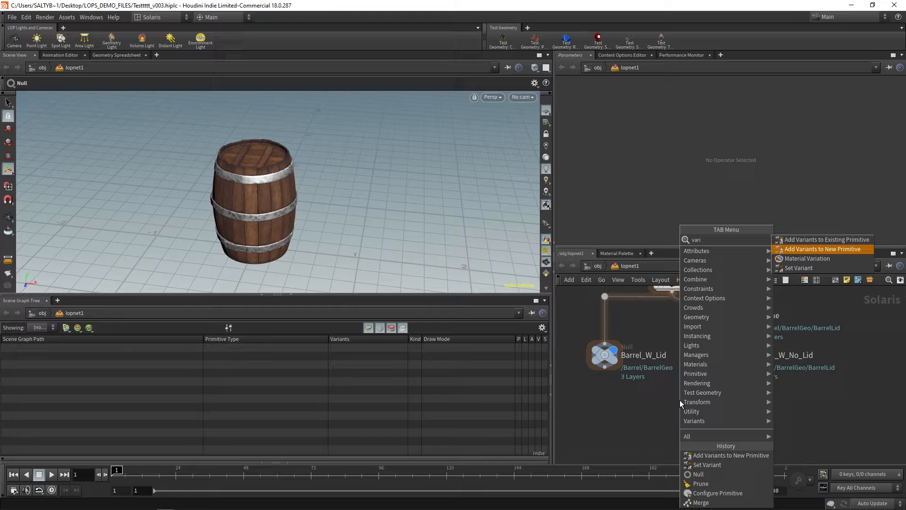
mouse_move(827, 239)
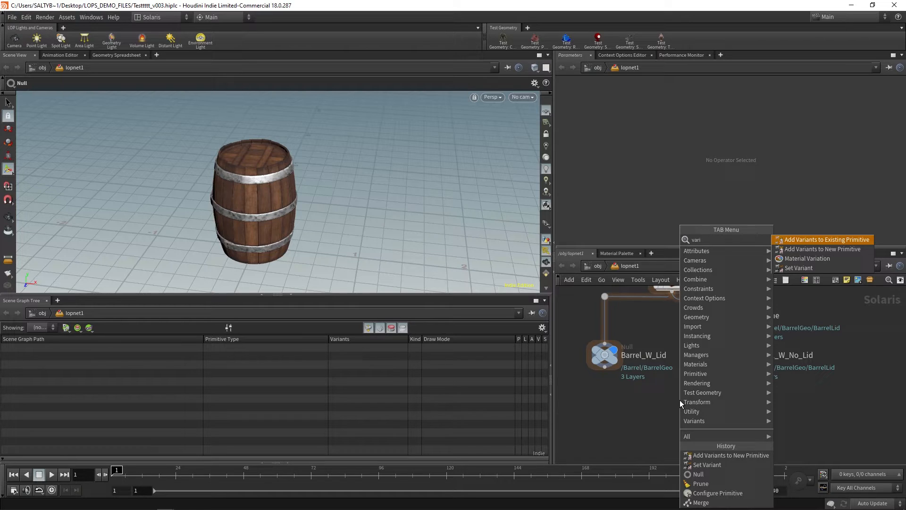
click(822, 249)
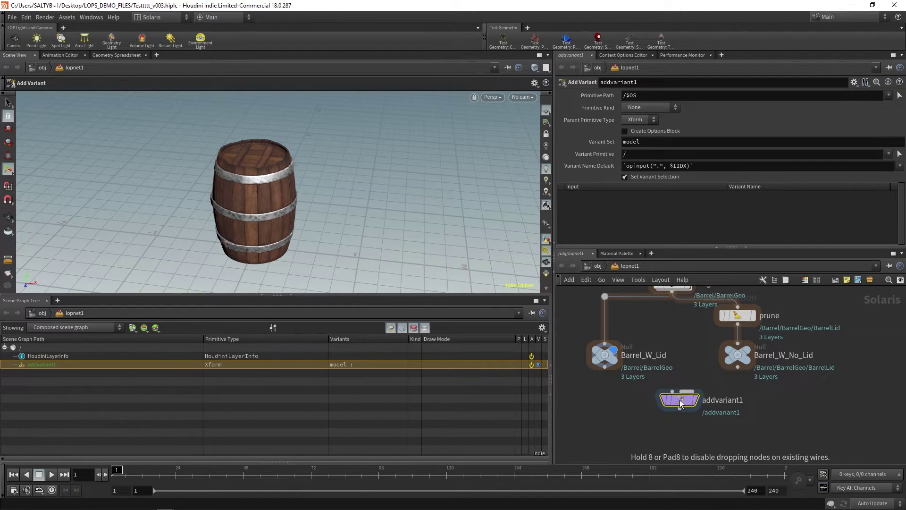
drag(679, 400, 693, 420)
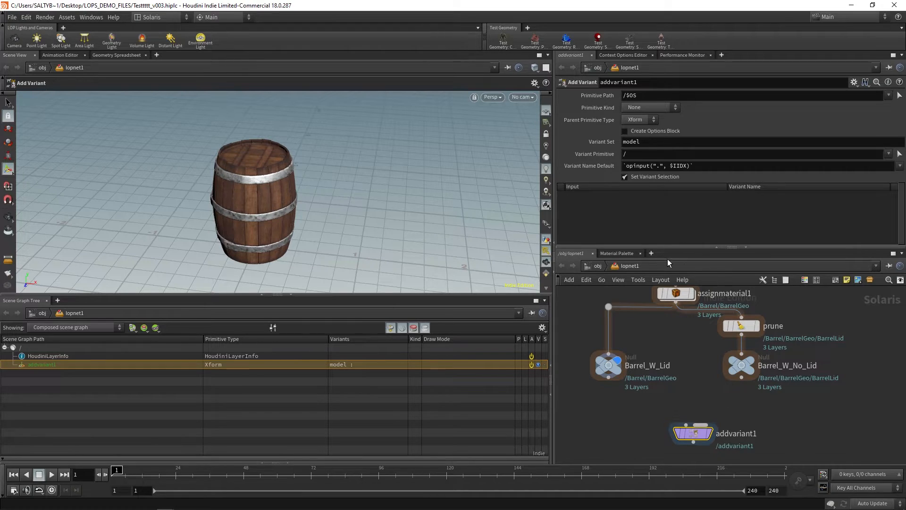
mouse_move(690, 398)
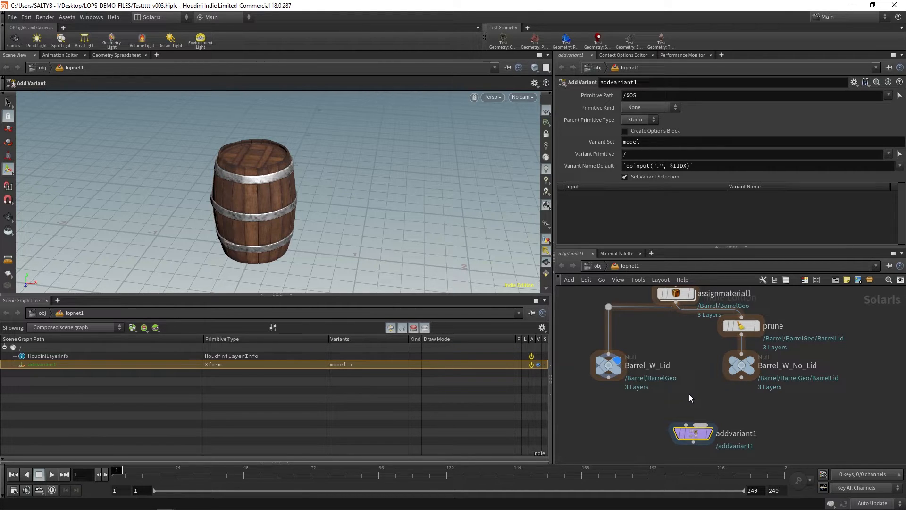
mouse_move(677, 396)
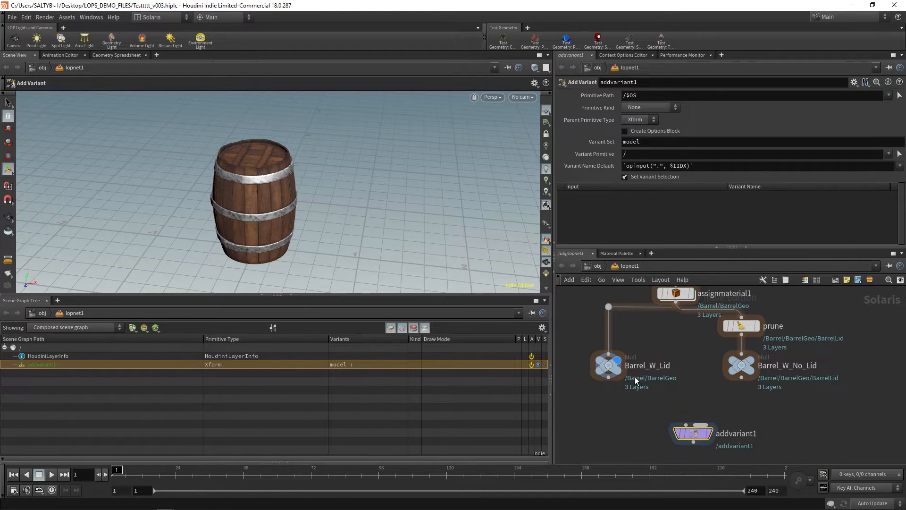
mouse_move(609, 385)
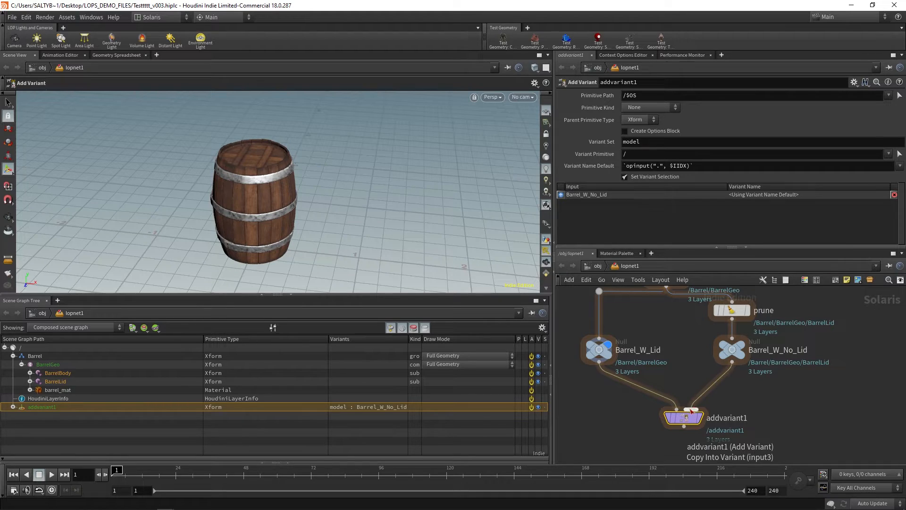
mouse_move(586, 363)
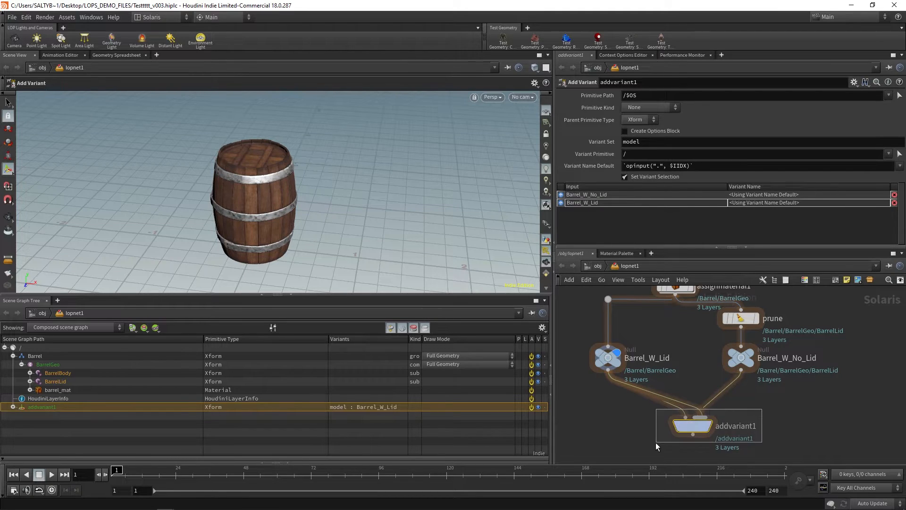
Connect the Barrel_W_Lid and Barrel_W_No_Lid nulls into addvariant1's inputs
double_click(647, 358)
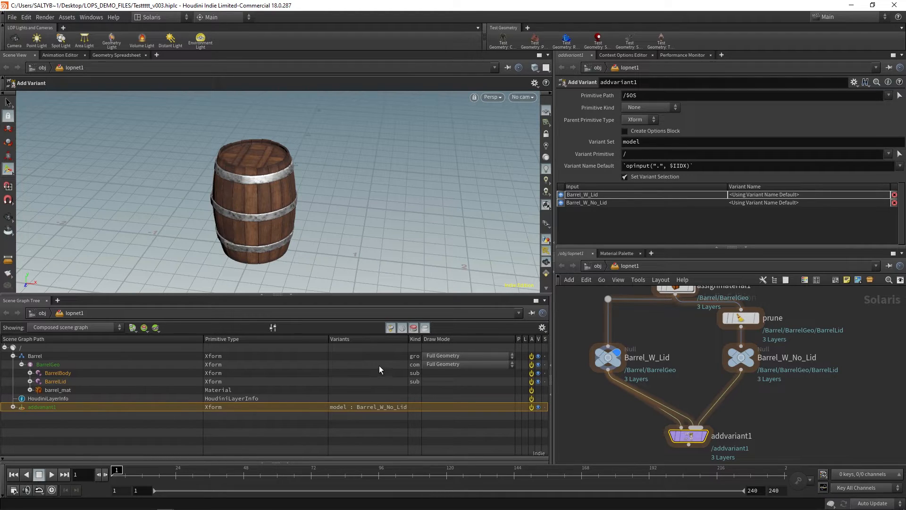
mouse_move(365, 368)
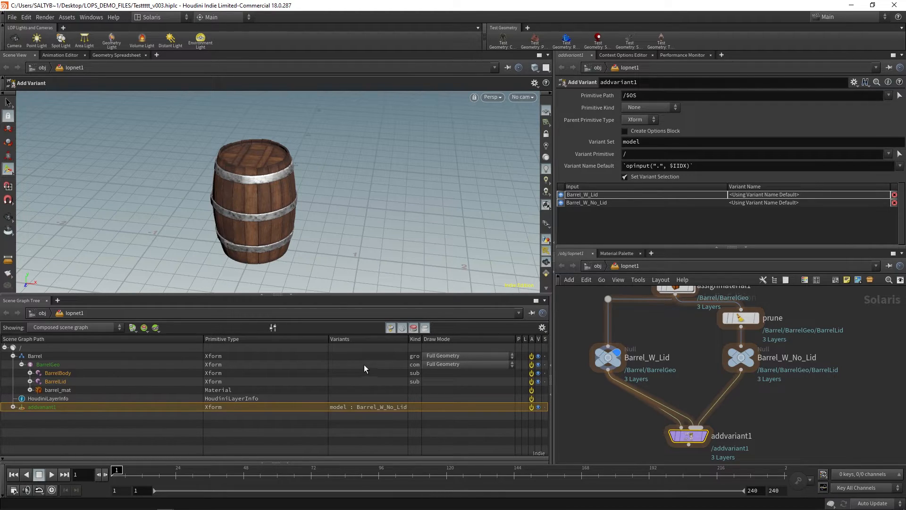
mouse_move(357, 368)
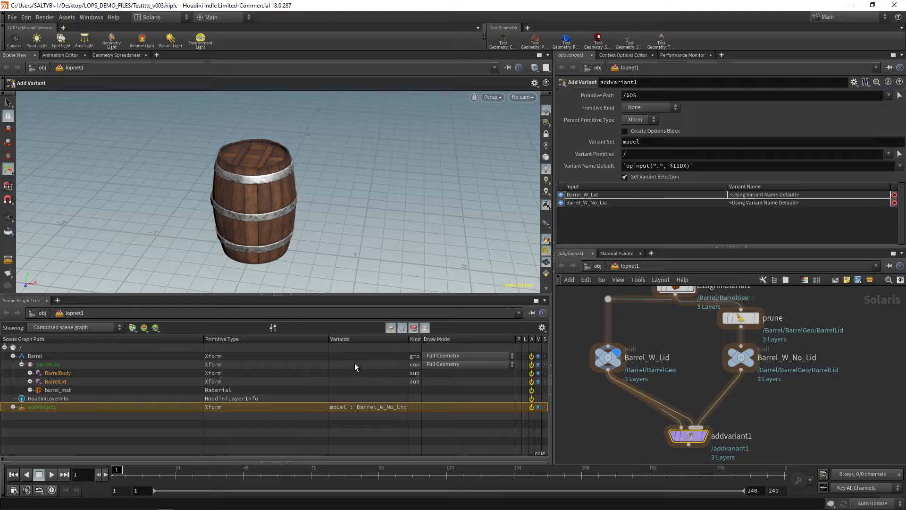
mouse_move(373, 366)
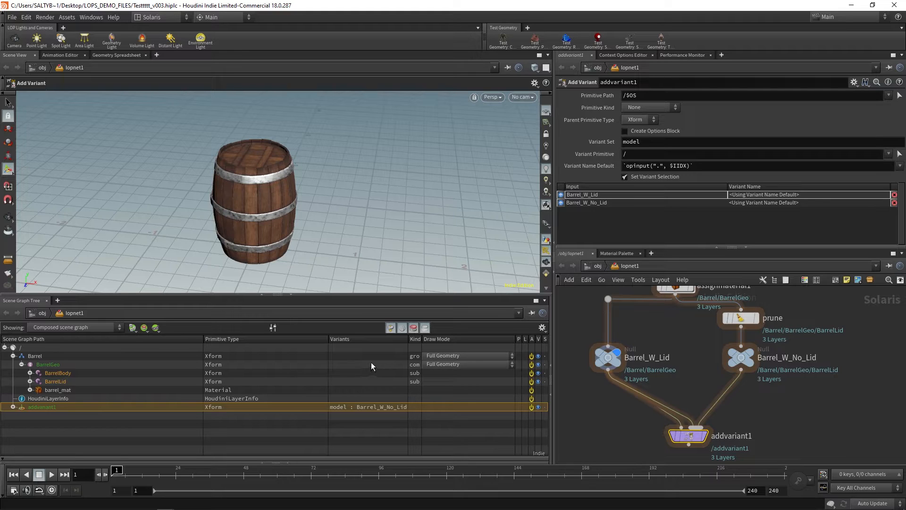
Pick BarrelGeo in the Scene Graph Tree so addvariant1's Primitive Path becomes /Barrel/BarrelGeo
click(48, 365)
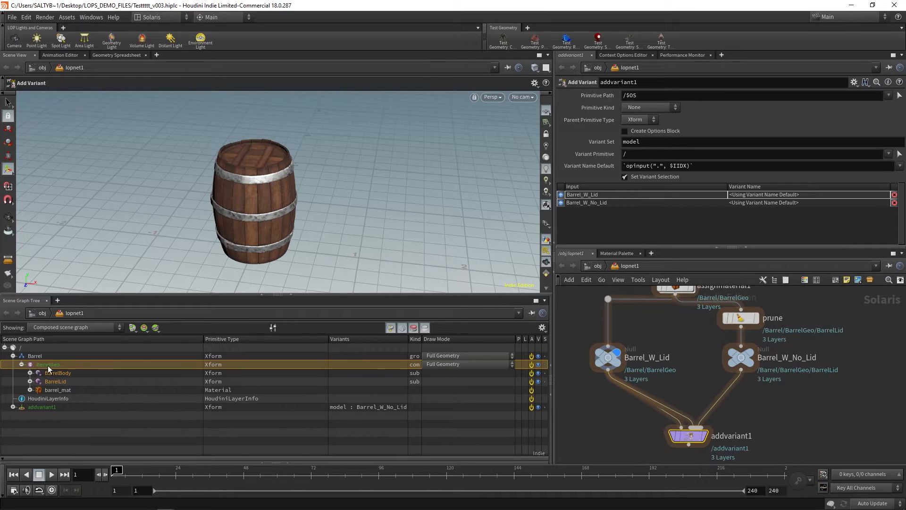
mouse_move(68, 369)
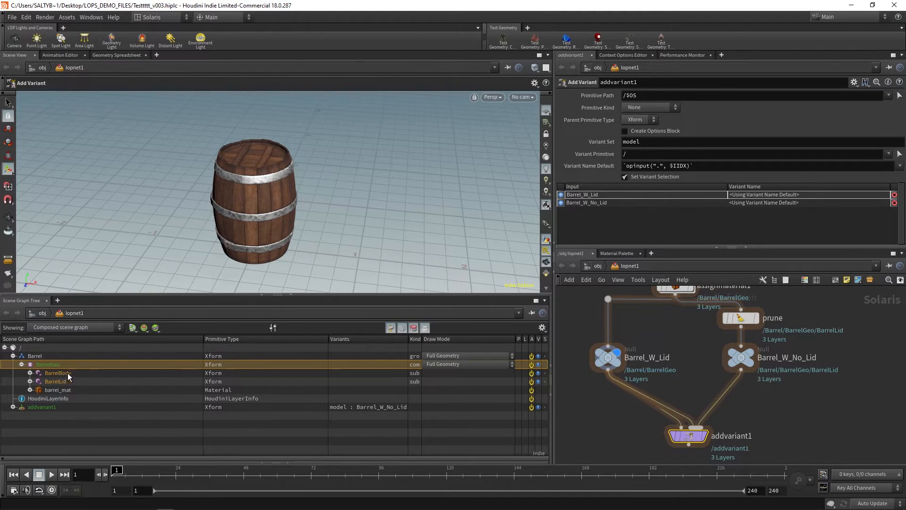
click(58, 372)
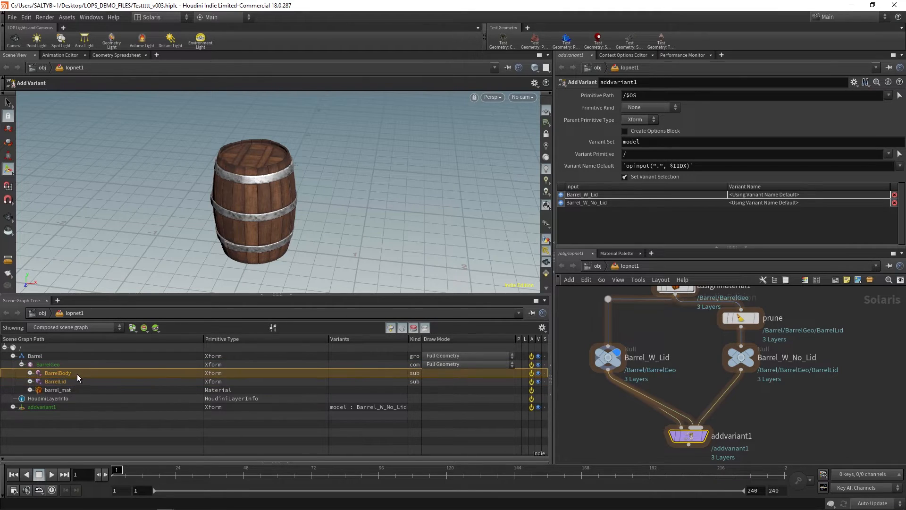
click(48, 364)
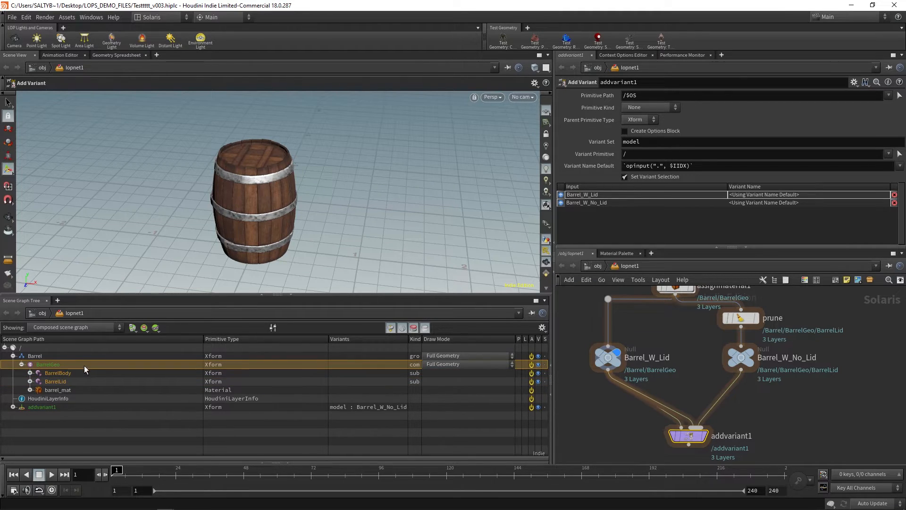
mouse_move(826, 177)
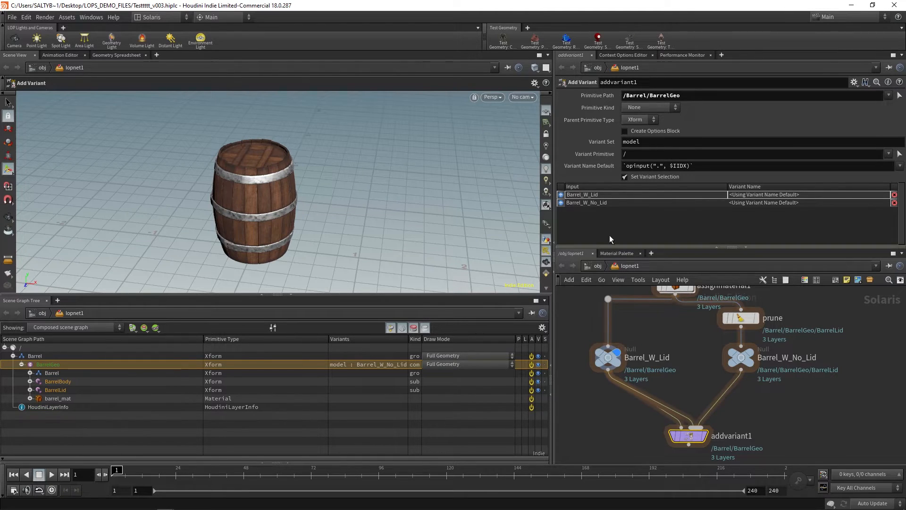
click(643, 154)
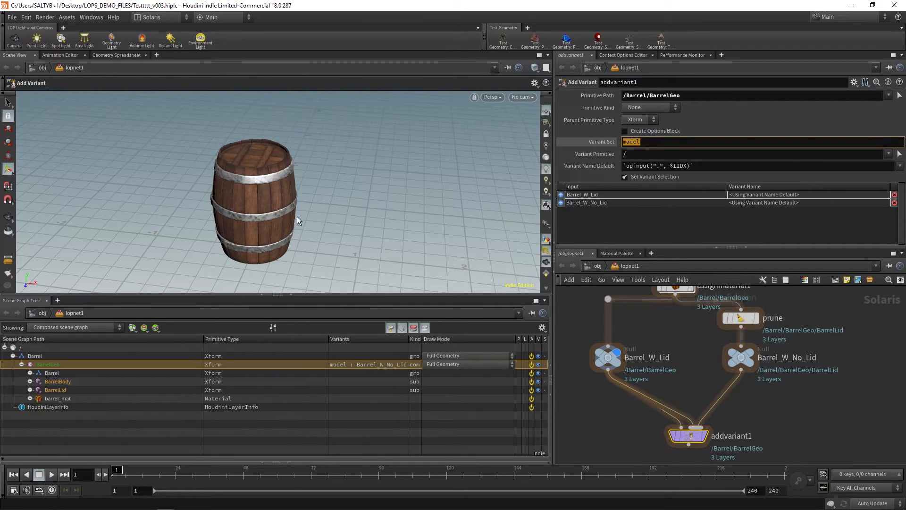
mouse_move(283, 208)
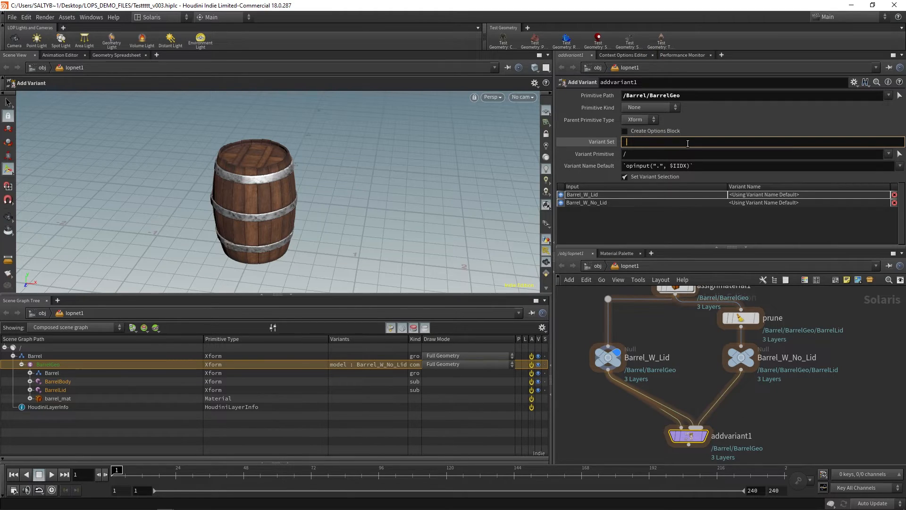
Enter Barrel_Set as the Variant Set and pick /Barrel/BarrelGeo as Variant Primitive
text(B)
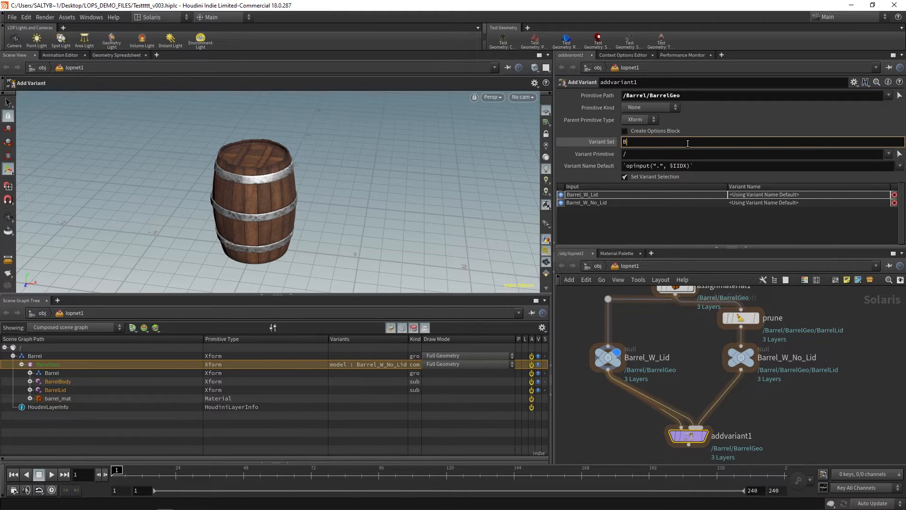
text(arrel_Set)
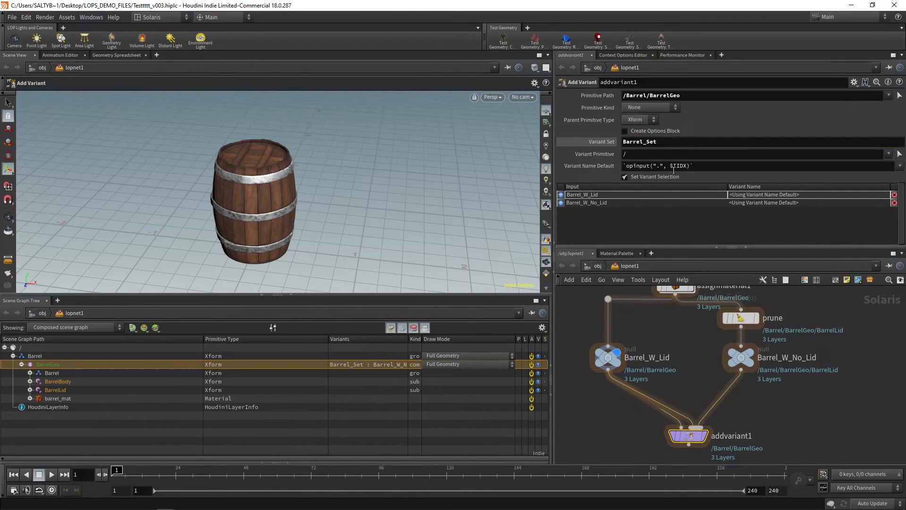
click(642, 142)
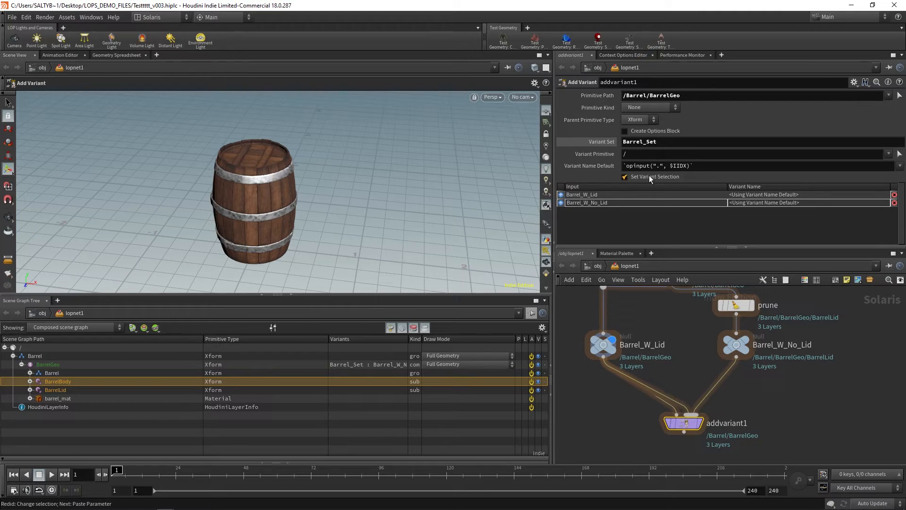
mouse_move(637, 210)
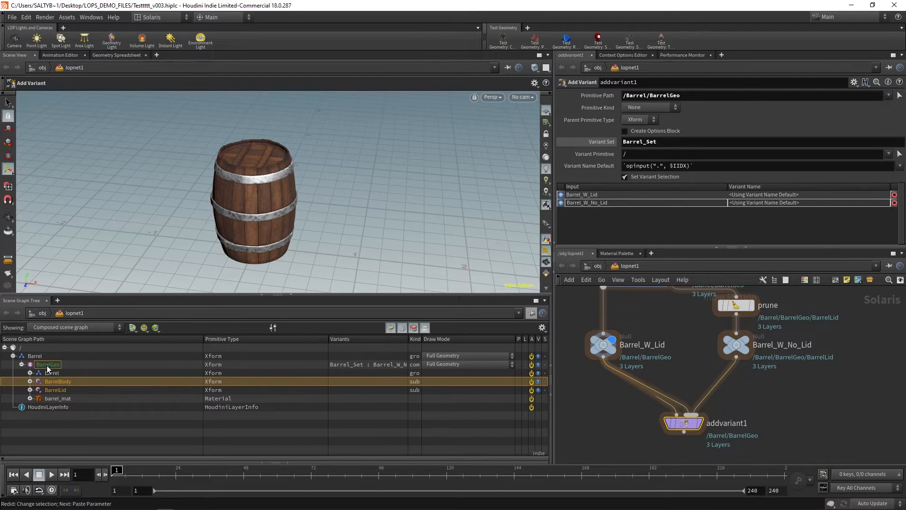
click(47, 364)
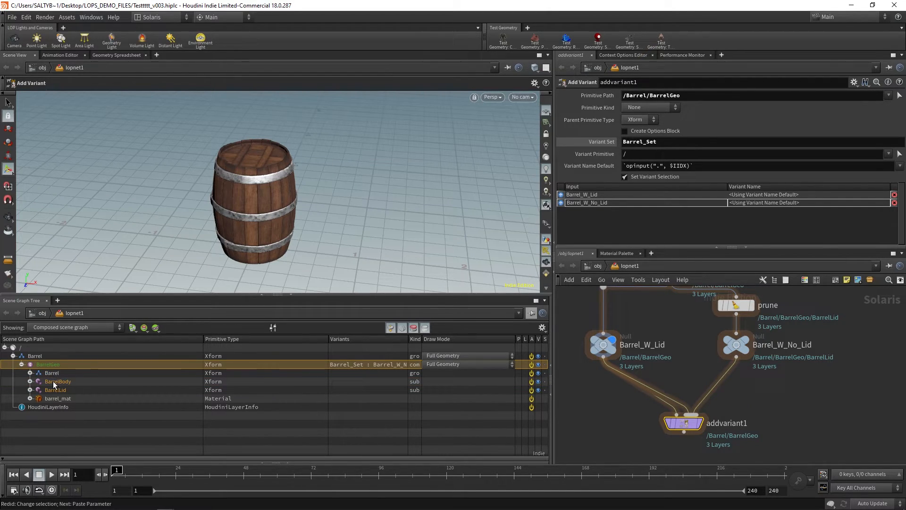
mouse_move(72, 390)
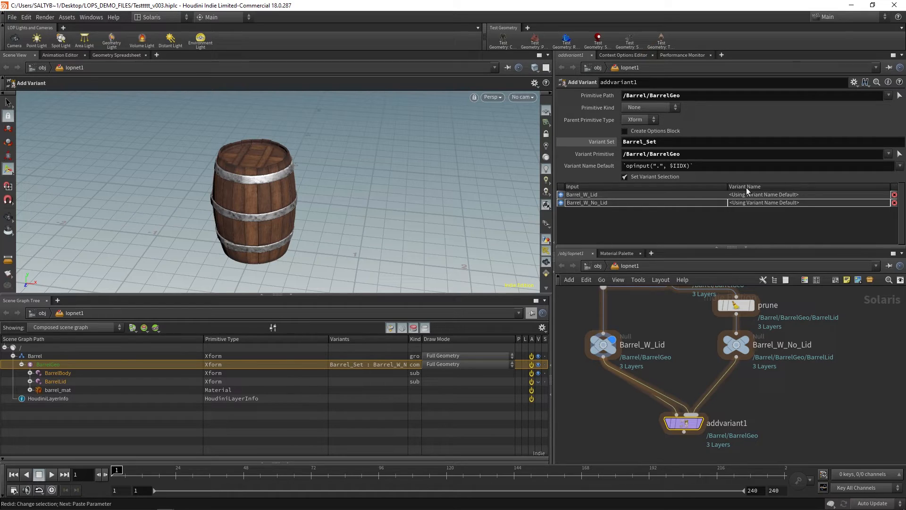
Fill the Variant Name column with Barrel W Lid and Barrel W/Out Lid
click(781, 194)
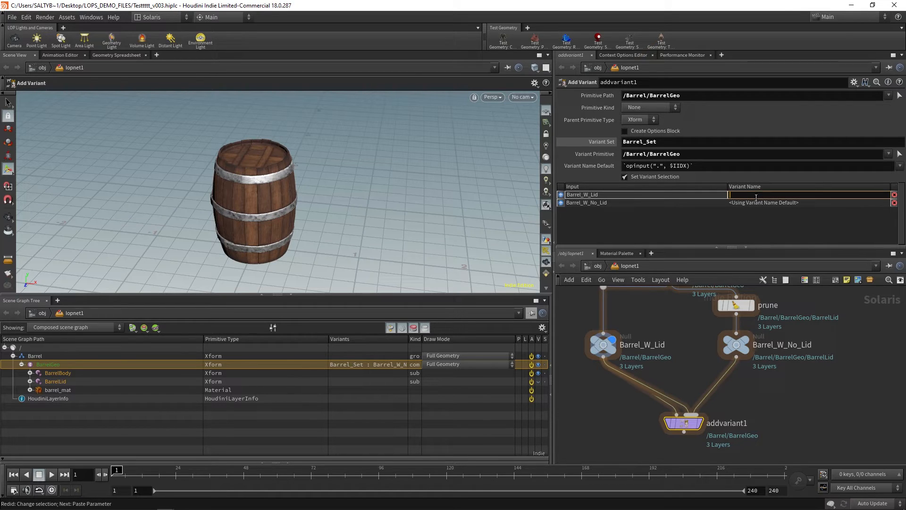
text(Barrel_W_Lid)
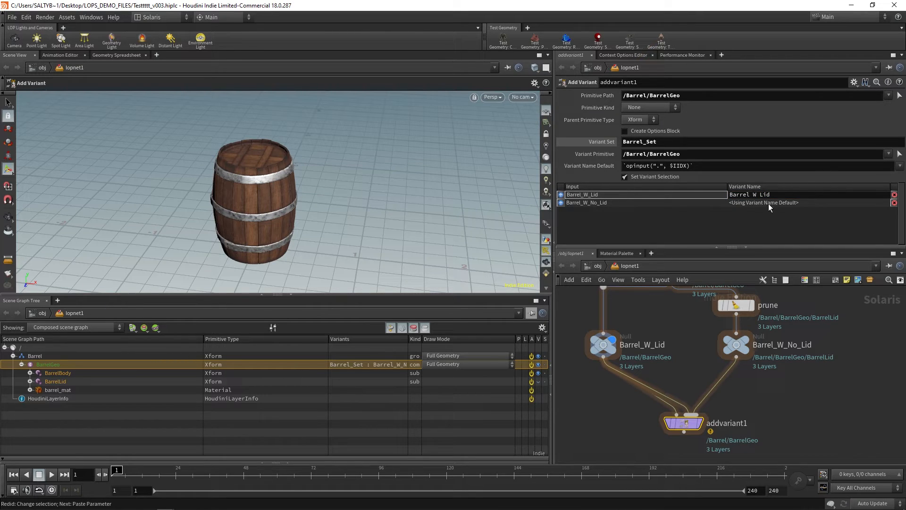
text(Barrel W/Out Lid)
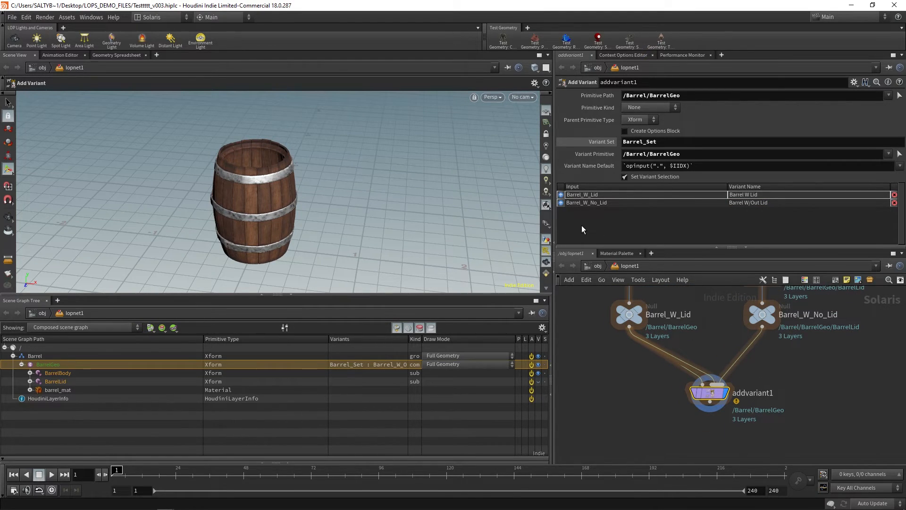
mouse_move(573, 229)
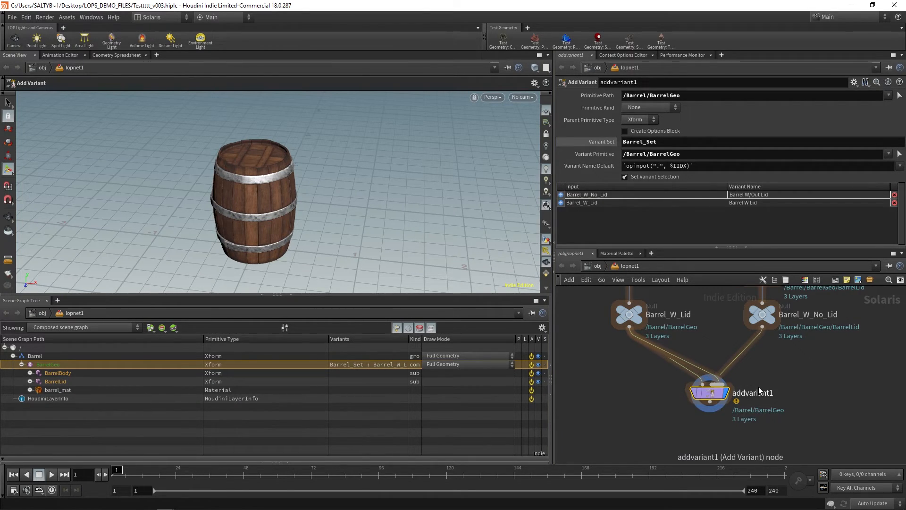
Create setvariant1 after addvariant1 and select its Variant Set name field
key(Tab)
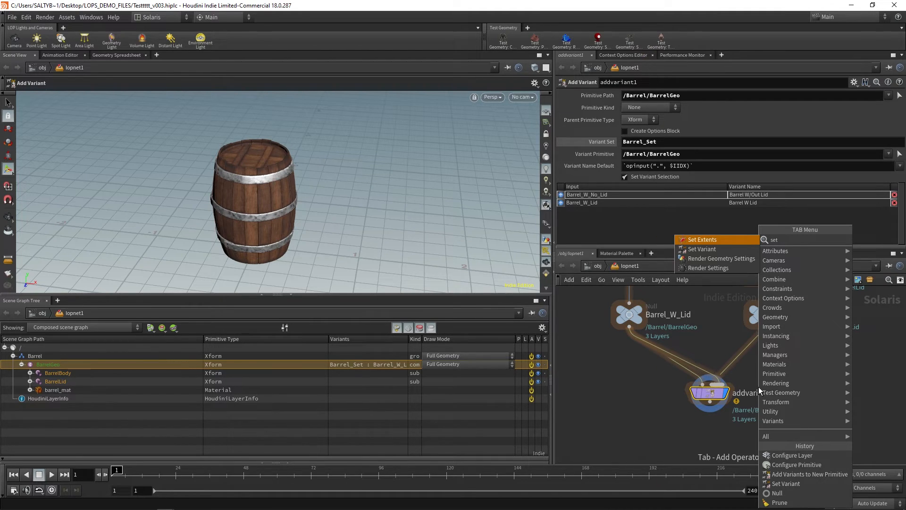
click(702, 249)
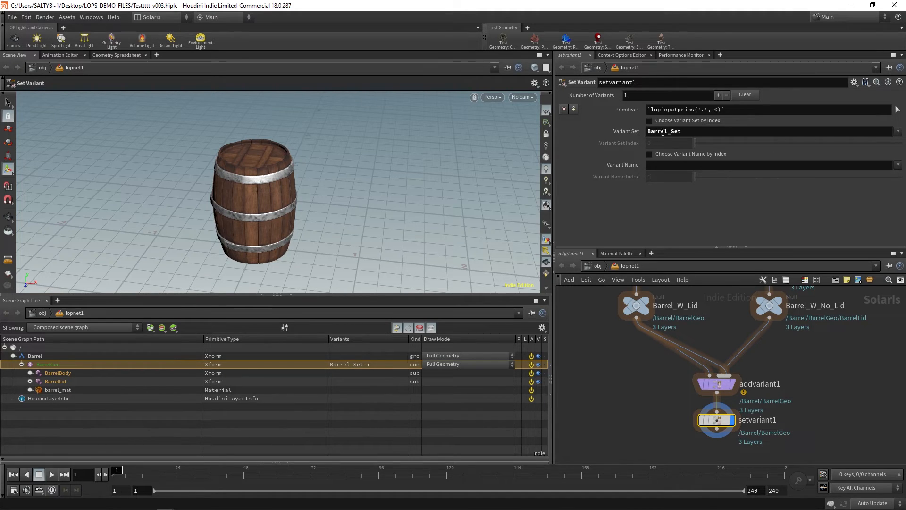
triple_click(664, 131)
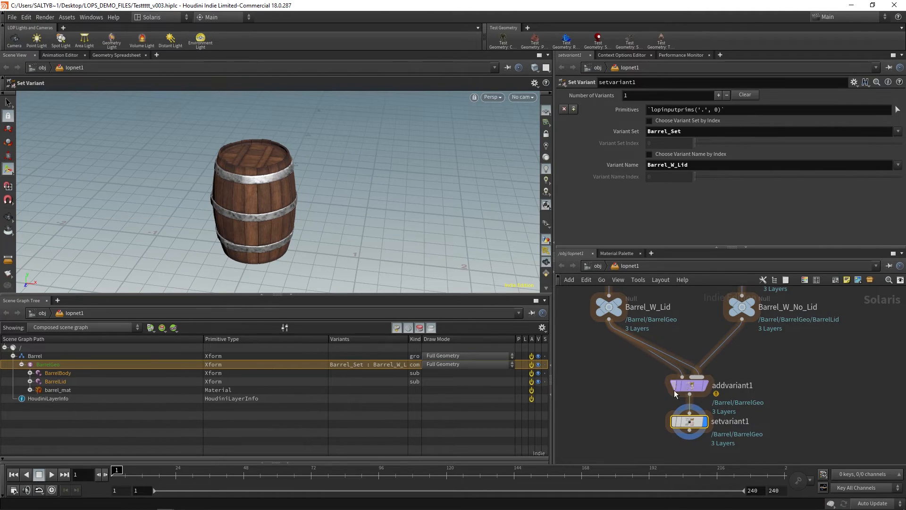
Inspect addvariant1's active layer via LOP Actions and scroll through the Barrel_Set code
right_click(688, 387)
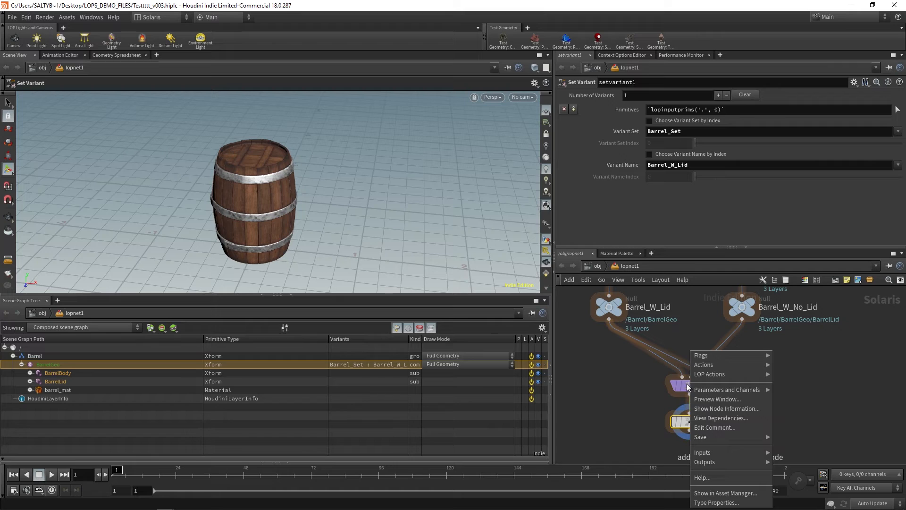
mouse_move(719, 374)
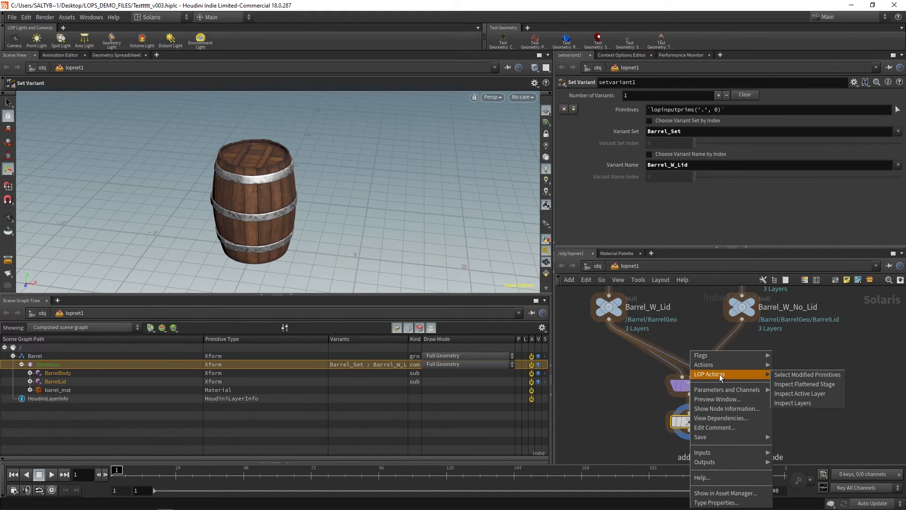
click(800, 393)
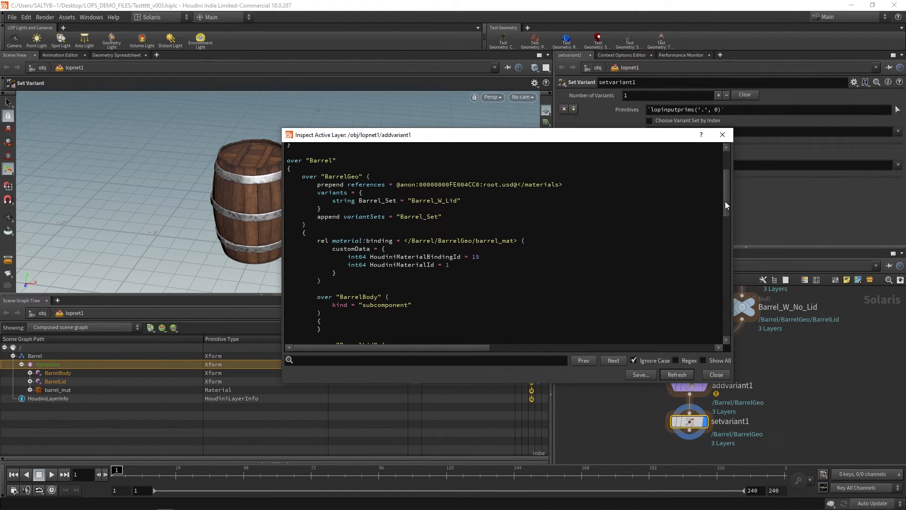
scroll(down, 3)
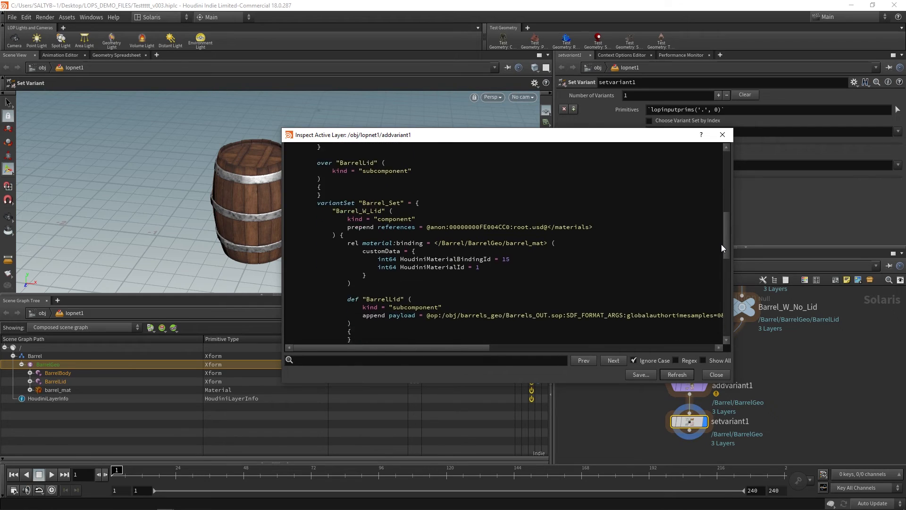
scroll(down, 3)
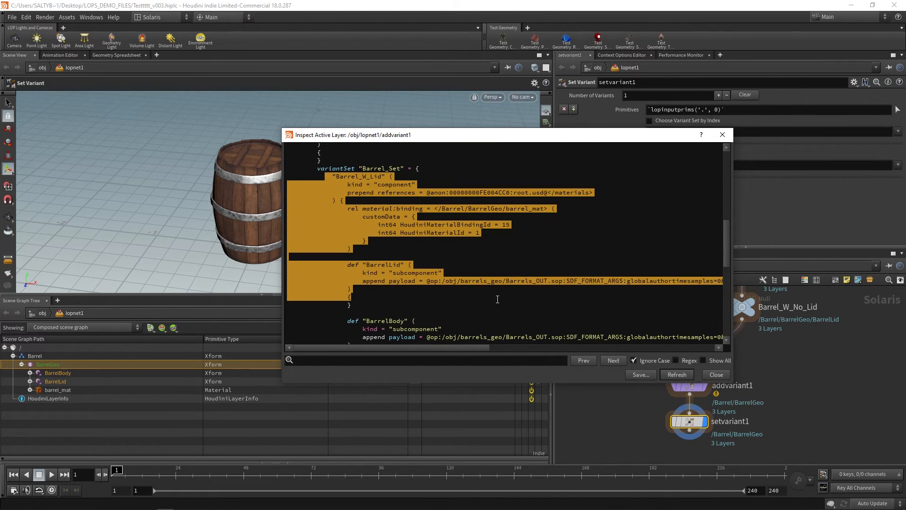
scroll(down, 3)
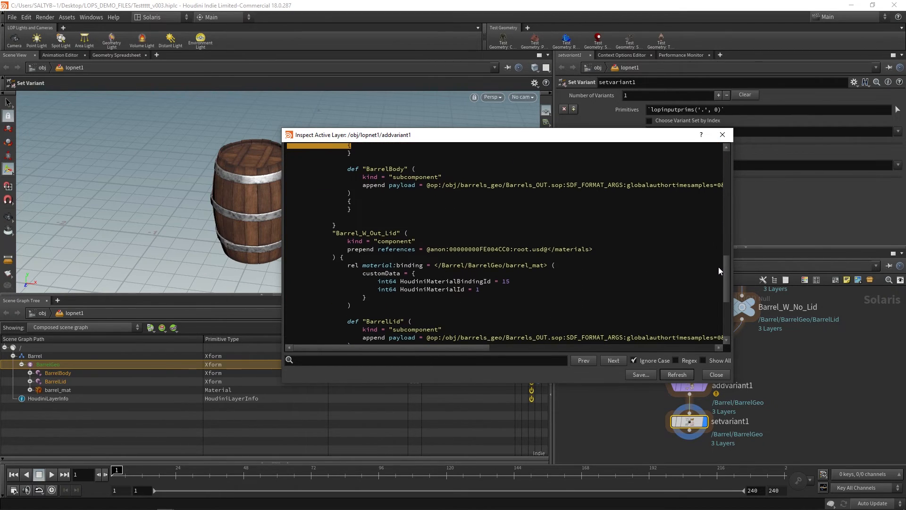
scroll(down, 3)
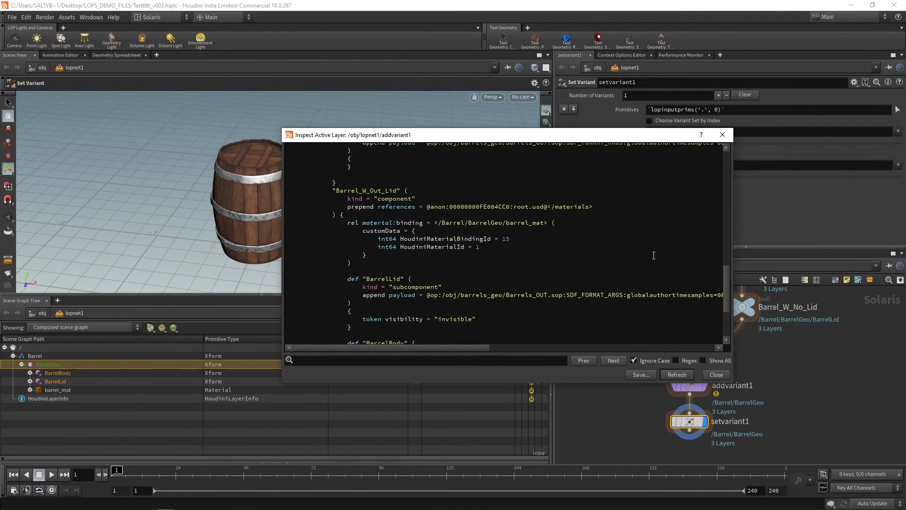
mouse_move(401, 274)
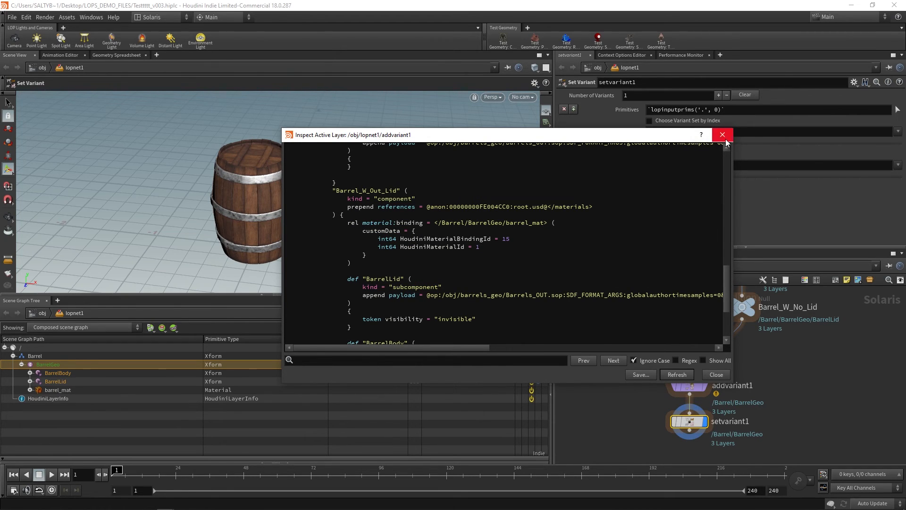
Close the layer inspector and create an Add Variants to New Primitive node
click(722, 134)
text(add)
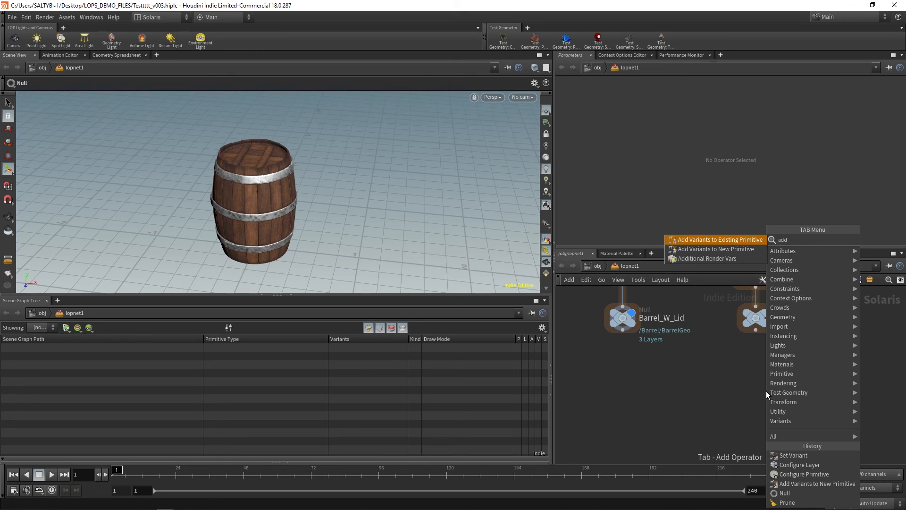
mouse_move(717, 249)
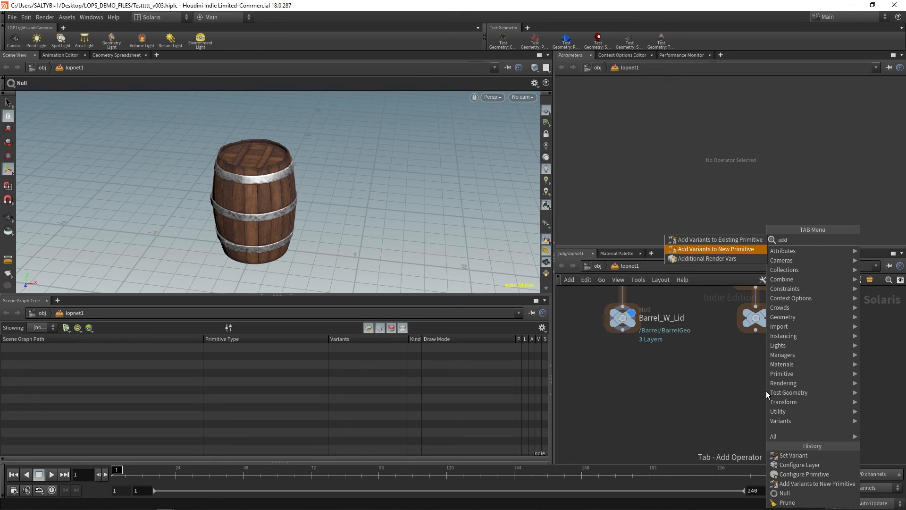
click(717, 249)
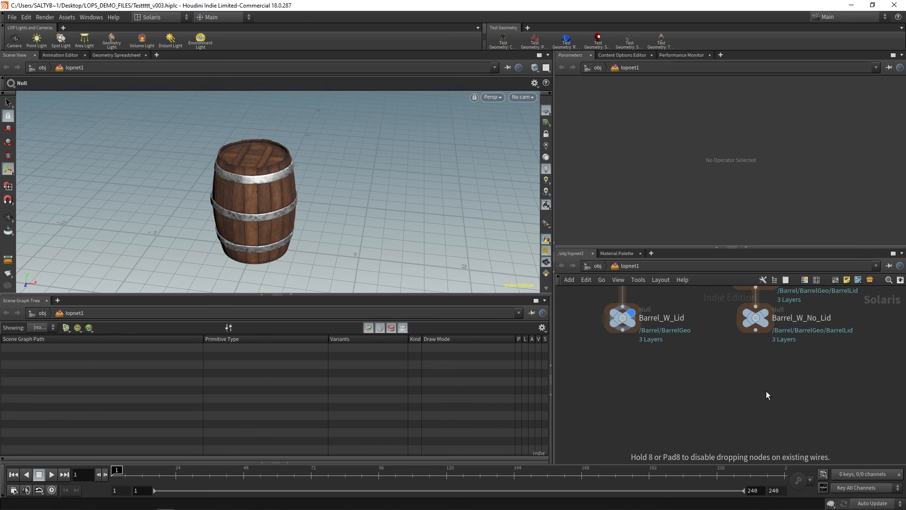